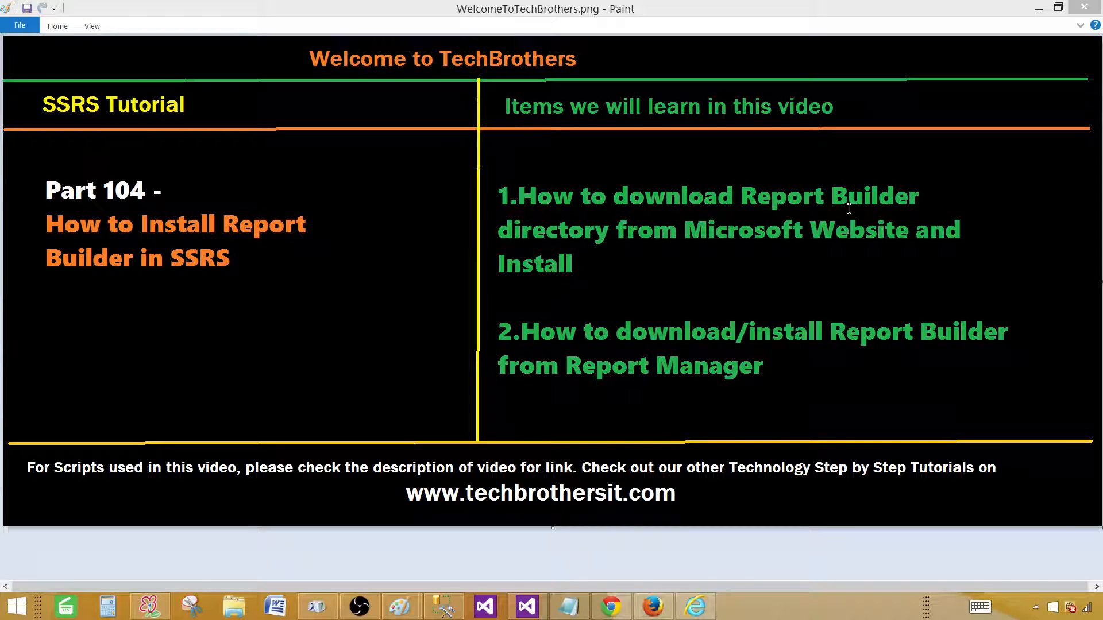
mouse_move(697, 248)
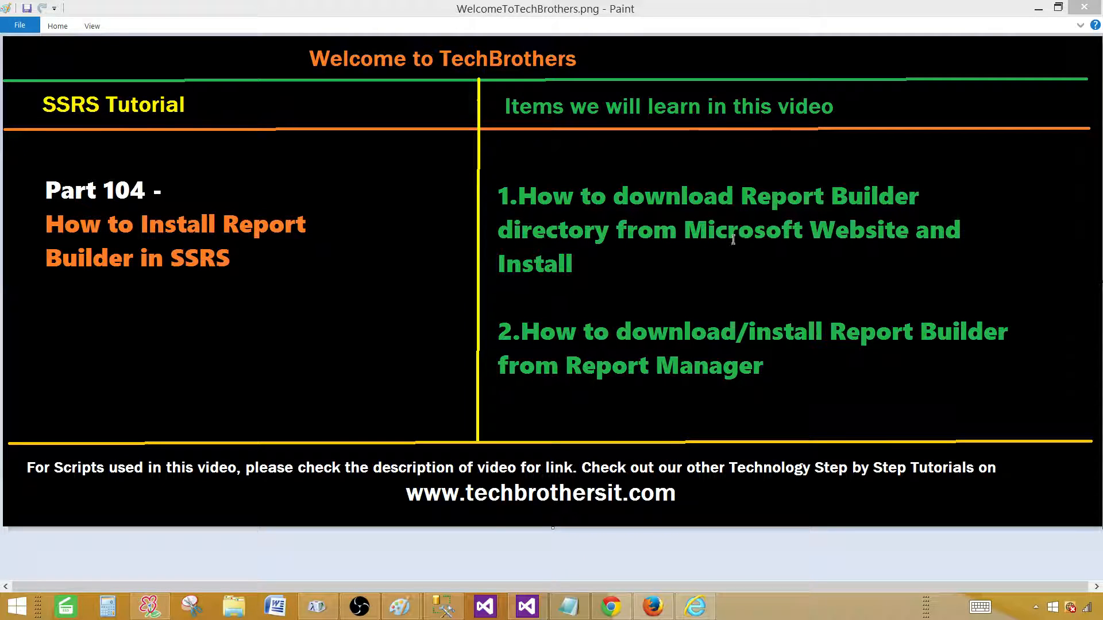
Search Google for 'download report builder for sql server 2014' and choose the Microsoft download result.
left_click(610, 607)
type("download report bui")
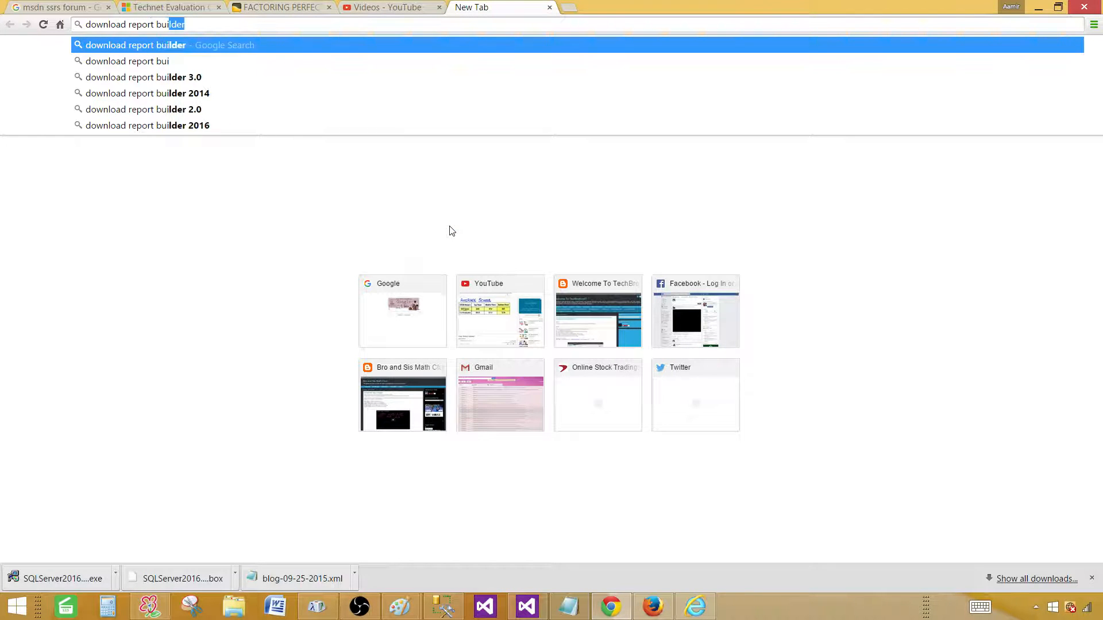
type("for sql server 2012")
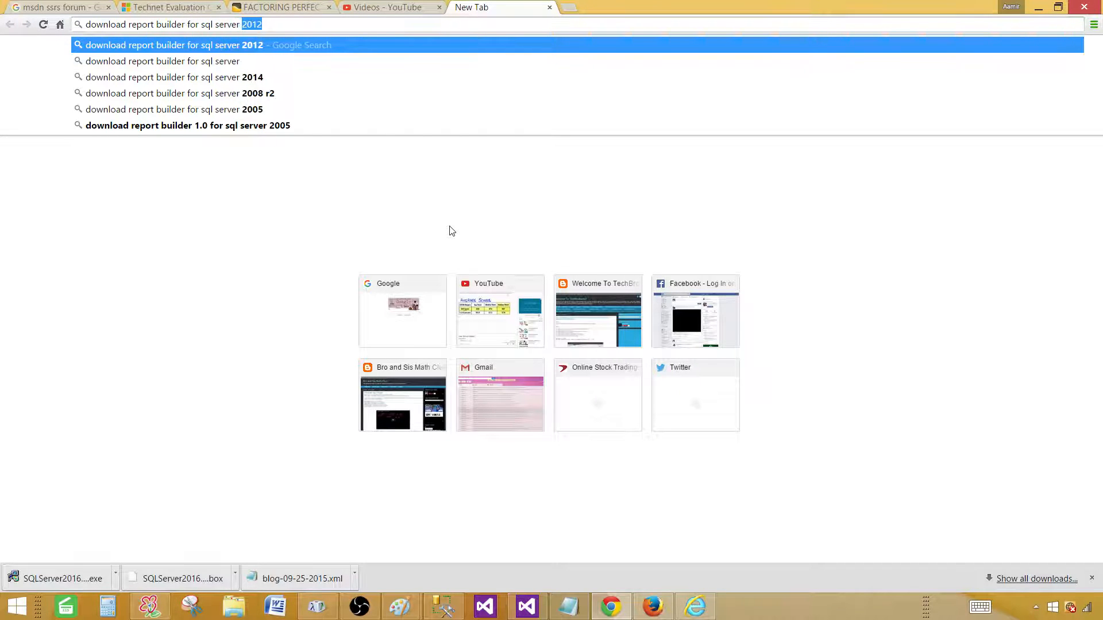
left_click(173, 77)
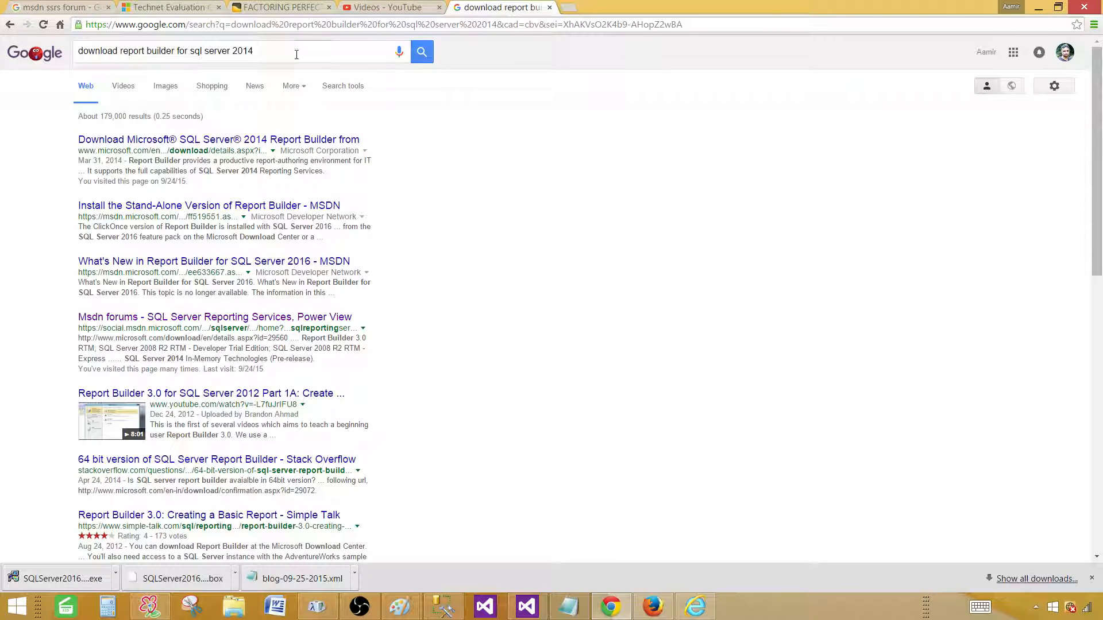
left_click(218, 139)
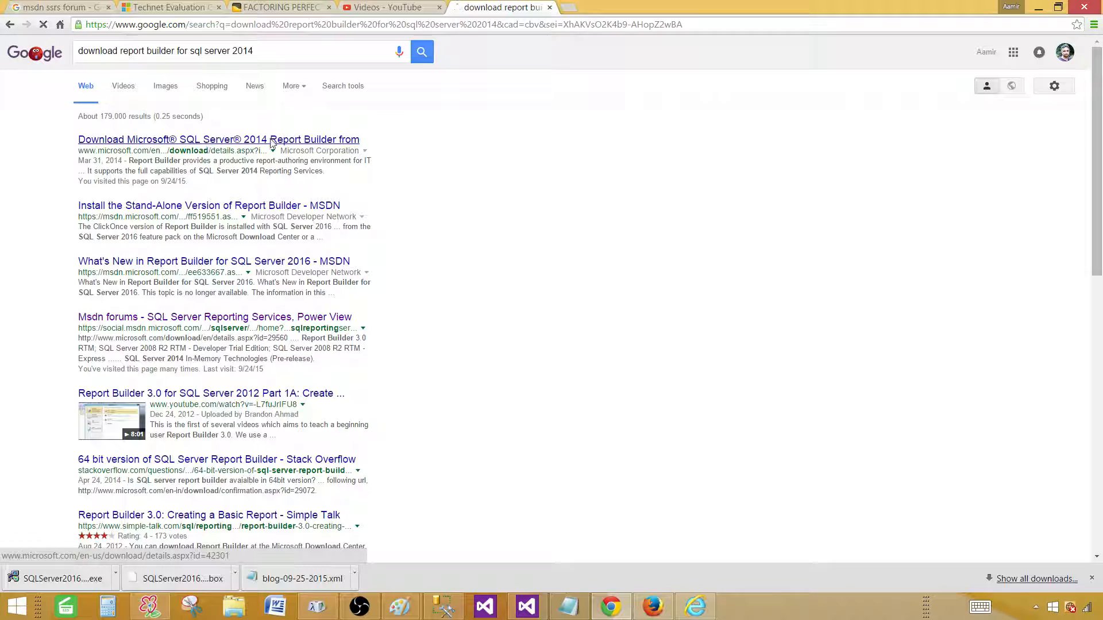
left_click(218, 139)
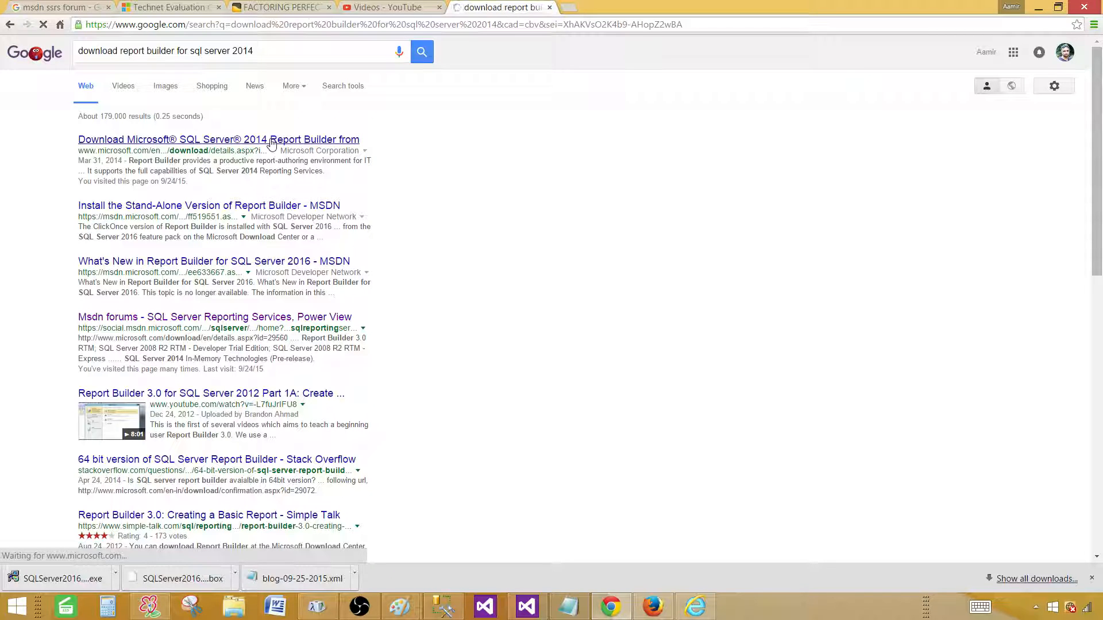
Review the ReportBuilder3.msi details on the Download Center page and start the download.
left_click(218, 139)
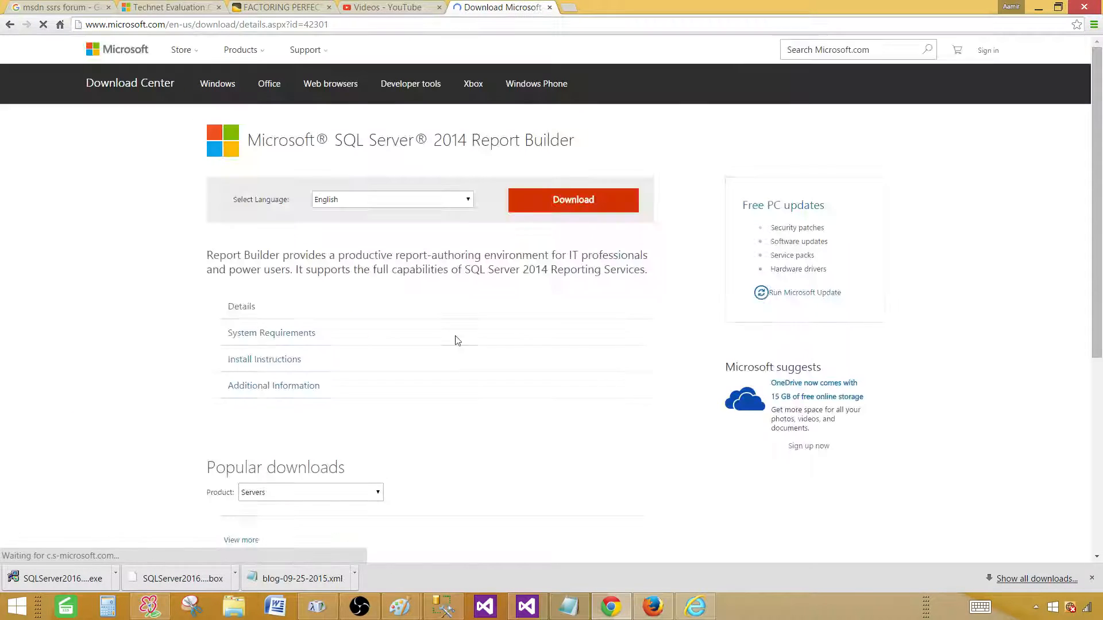
left_click(241, 305)
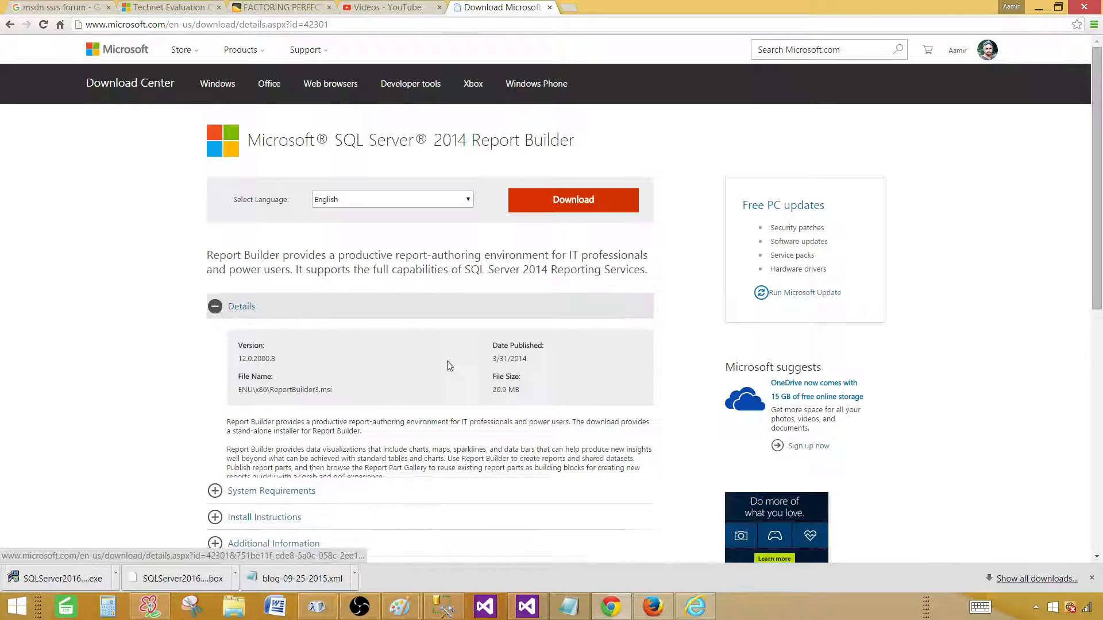
scroll("down", 3)
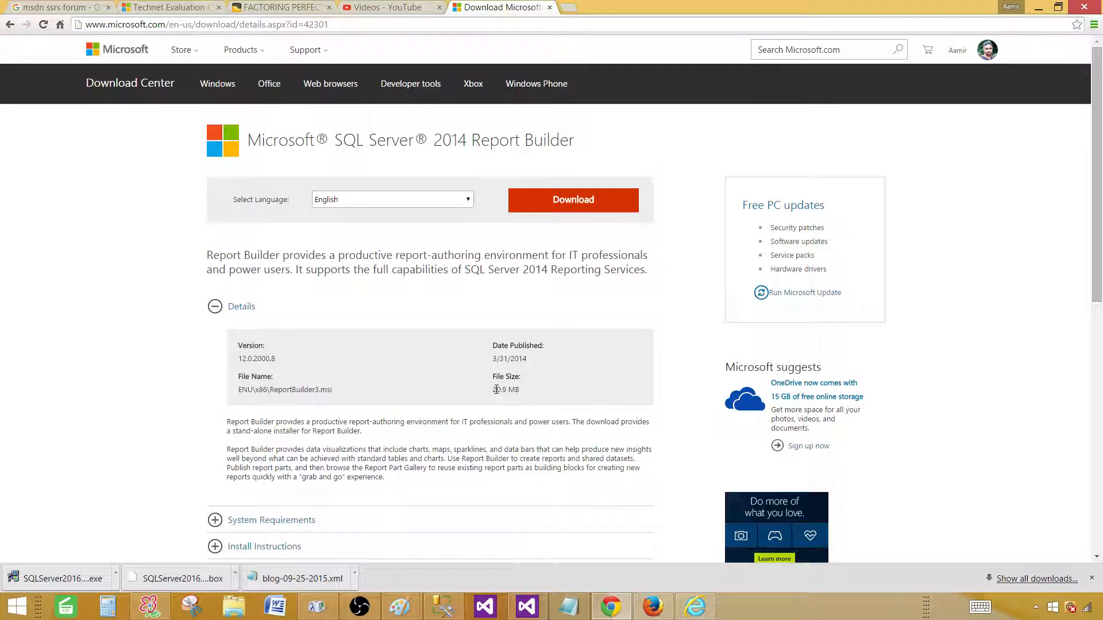
double_click(506, 390)
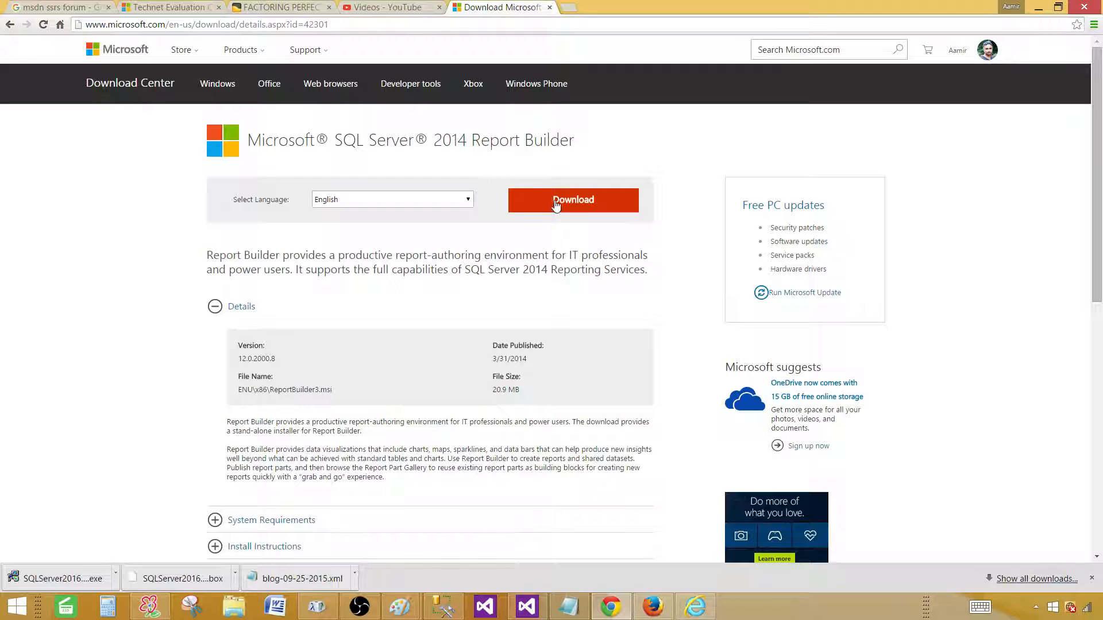
left_click(572, 200)
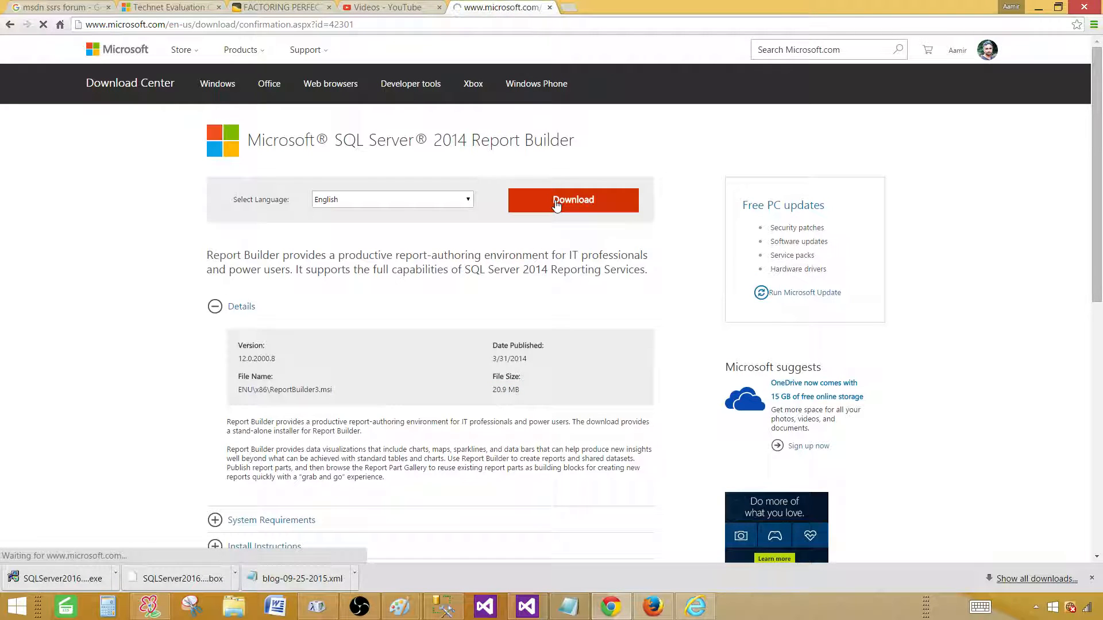
left_click(572, 200)
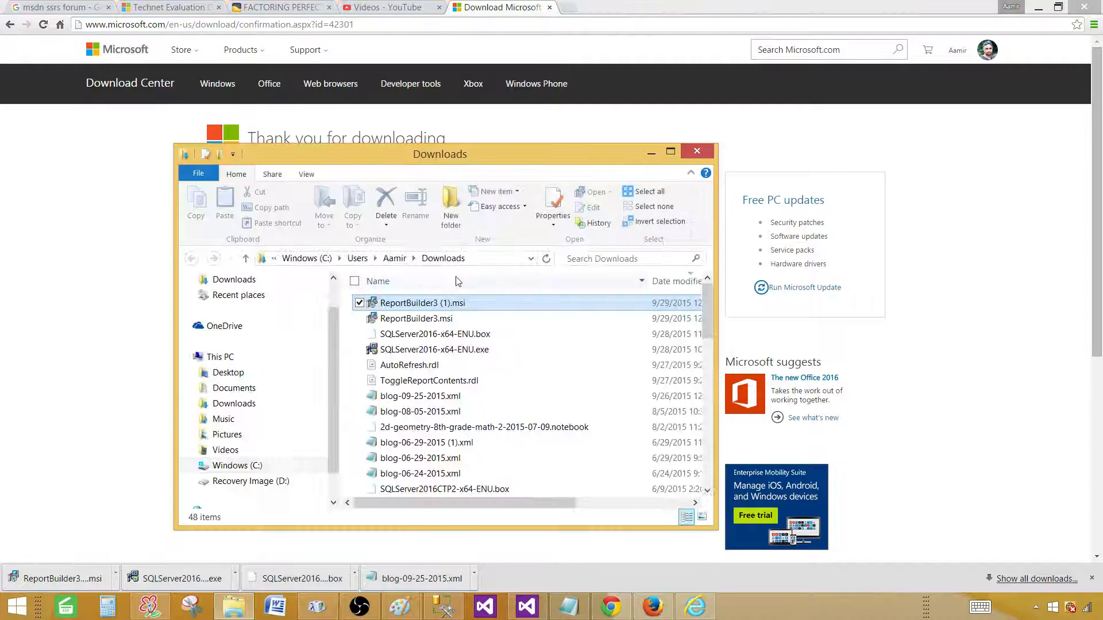
mouse_move(423, 302)
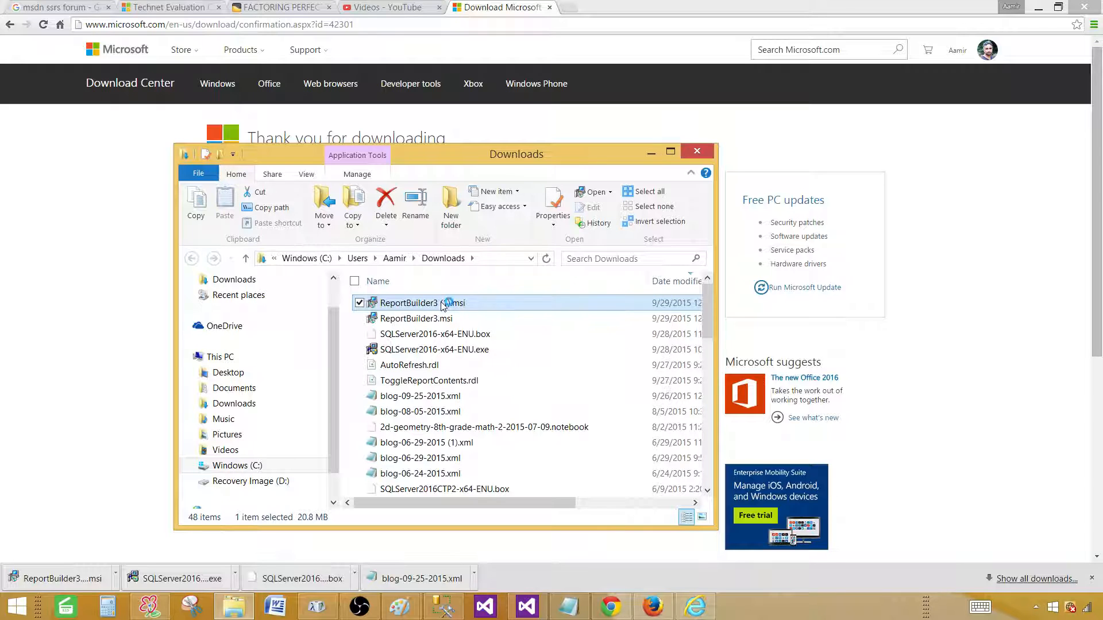
Launch ReportBuilder3 (1).msi from Downloads to start the setup wizard.
double_click(421, 302)
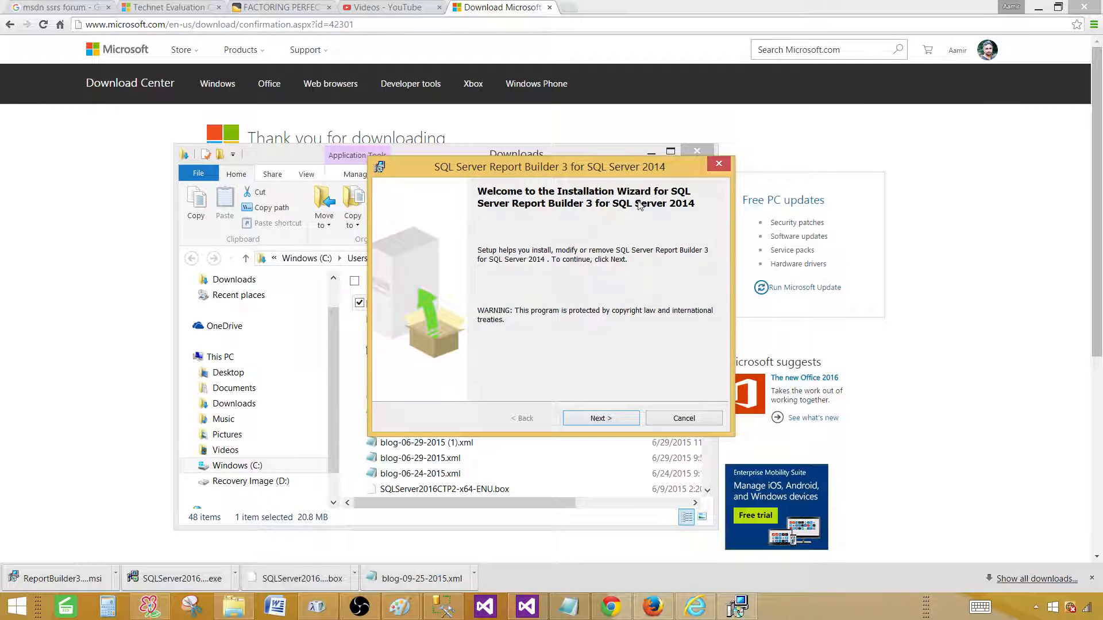
mouse_move(600, 209)
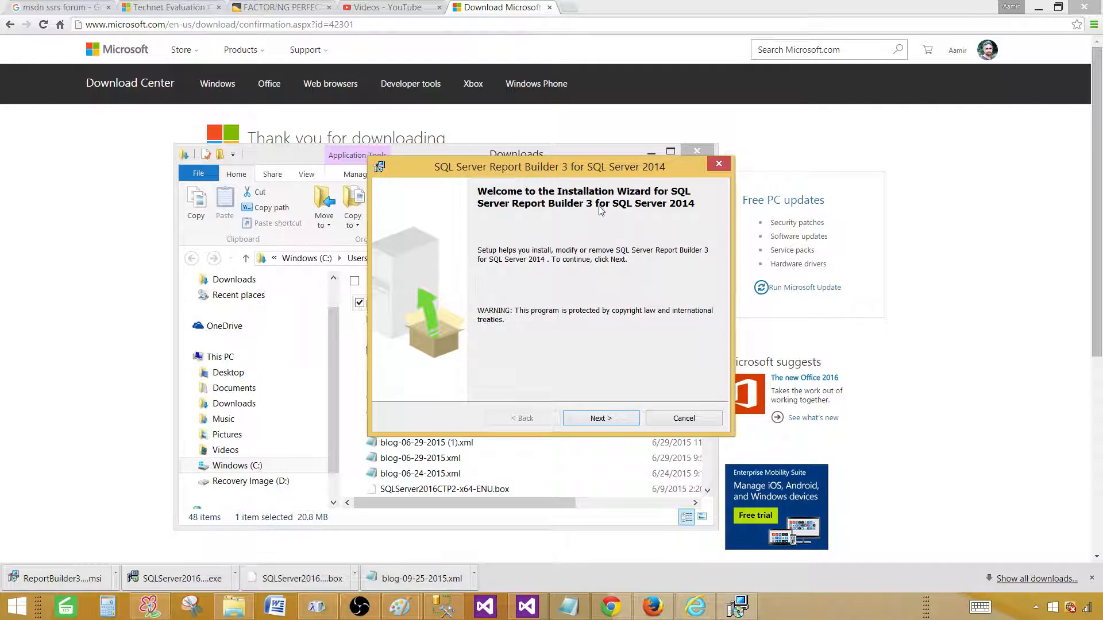
mouse_move(695, 208)
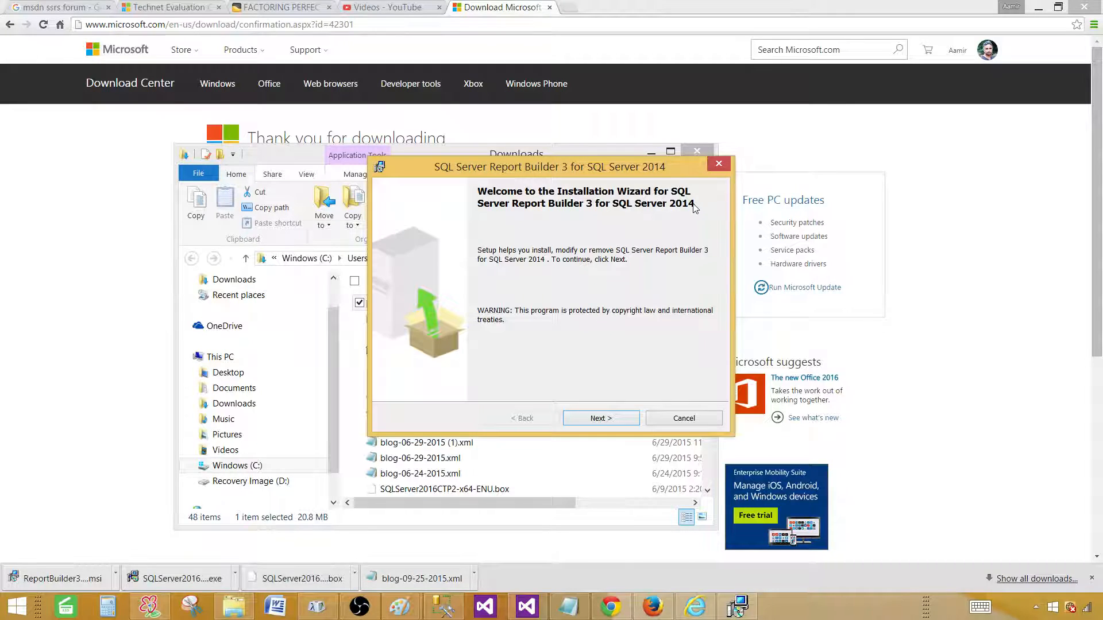
Accept the license terms and keep the default Report Builder 3.0 feature selection.
left_click(600, 419)
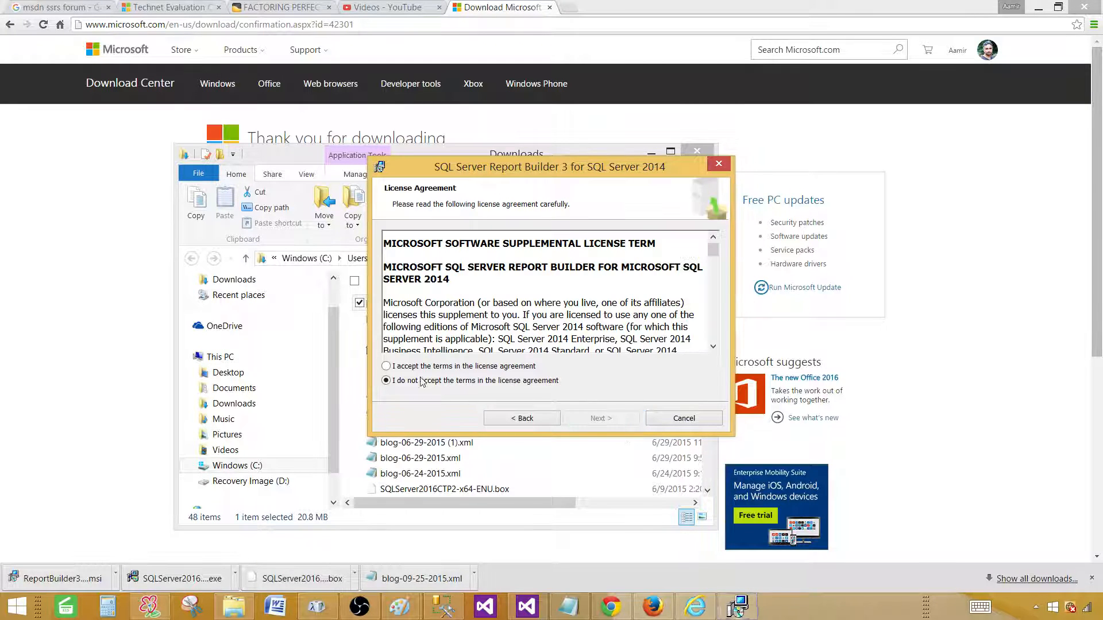
left_click(386, 365)
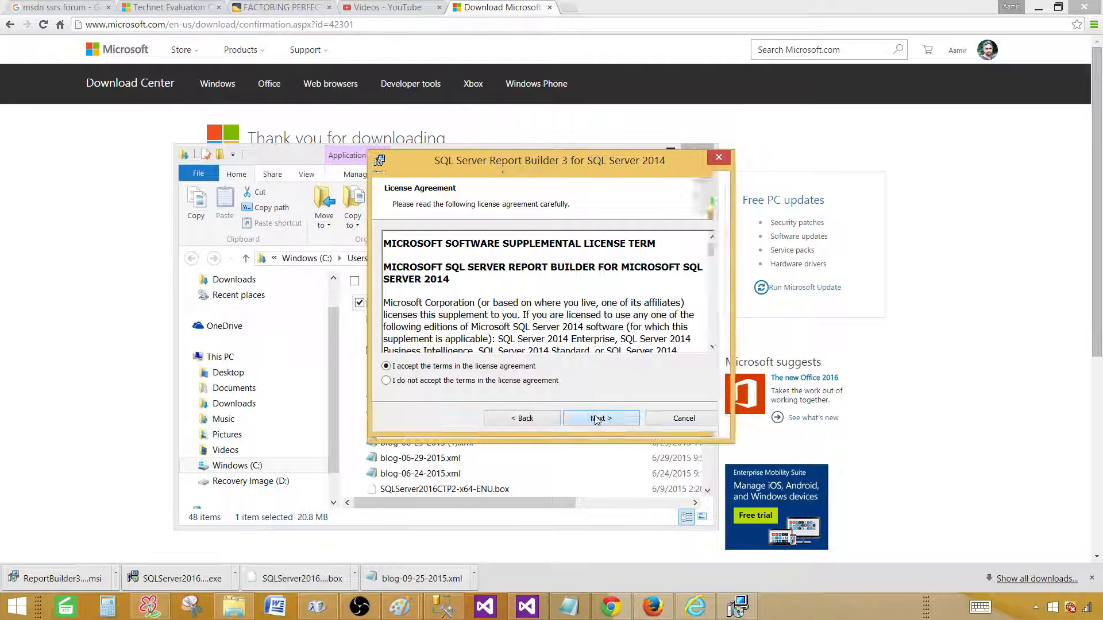
left_click(600, 418)
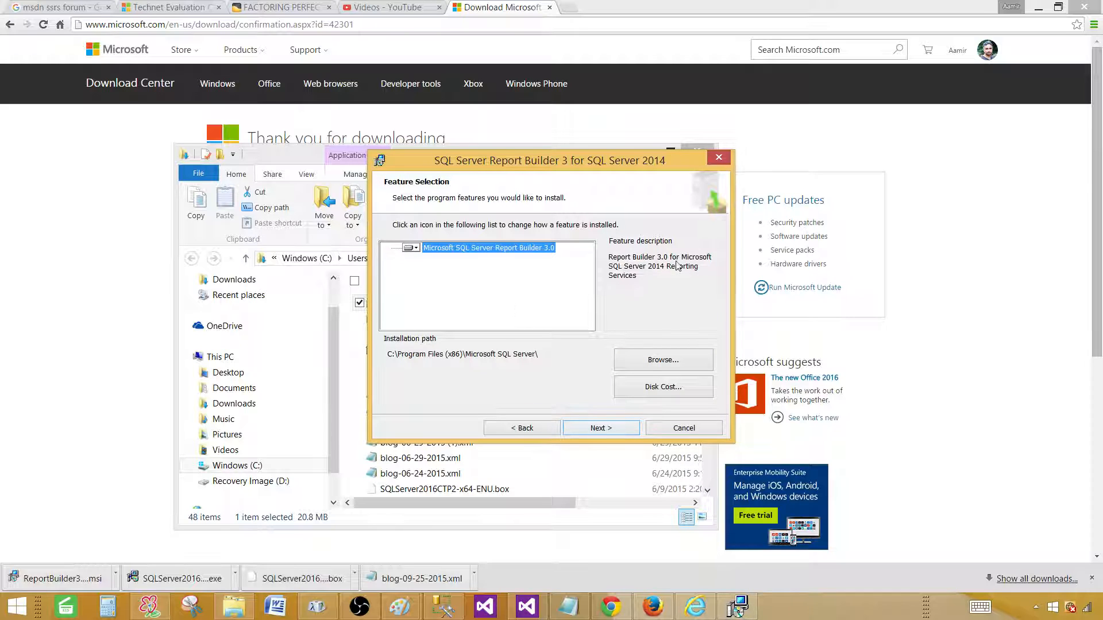
mouse_move(636, 265)
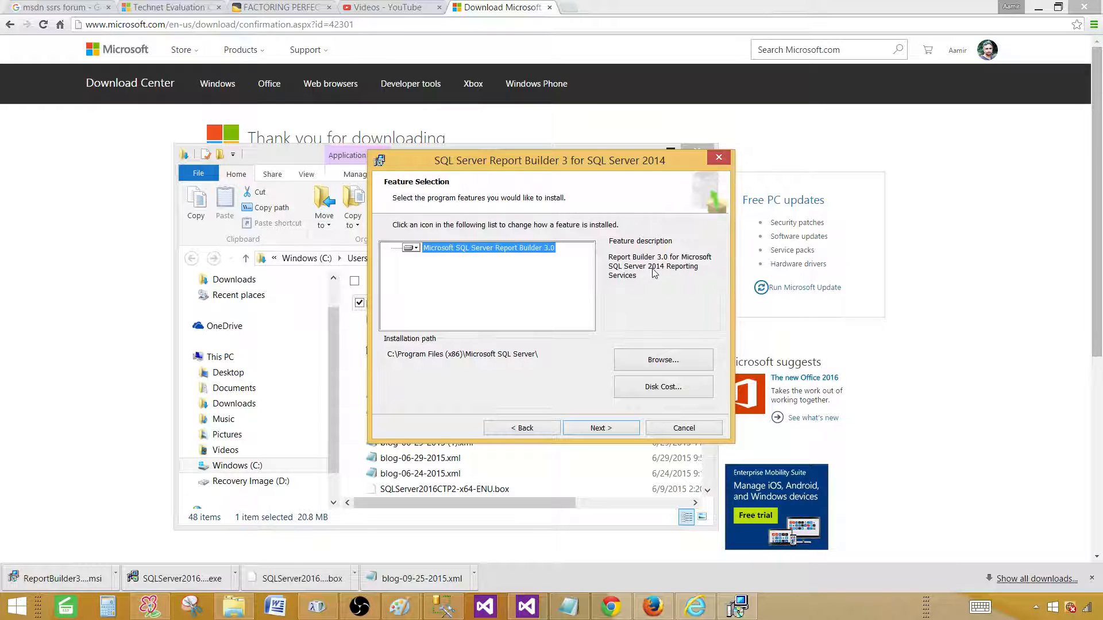
mouse_move(596, 338)
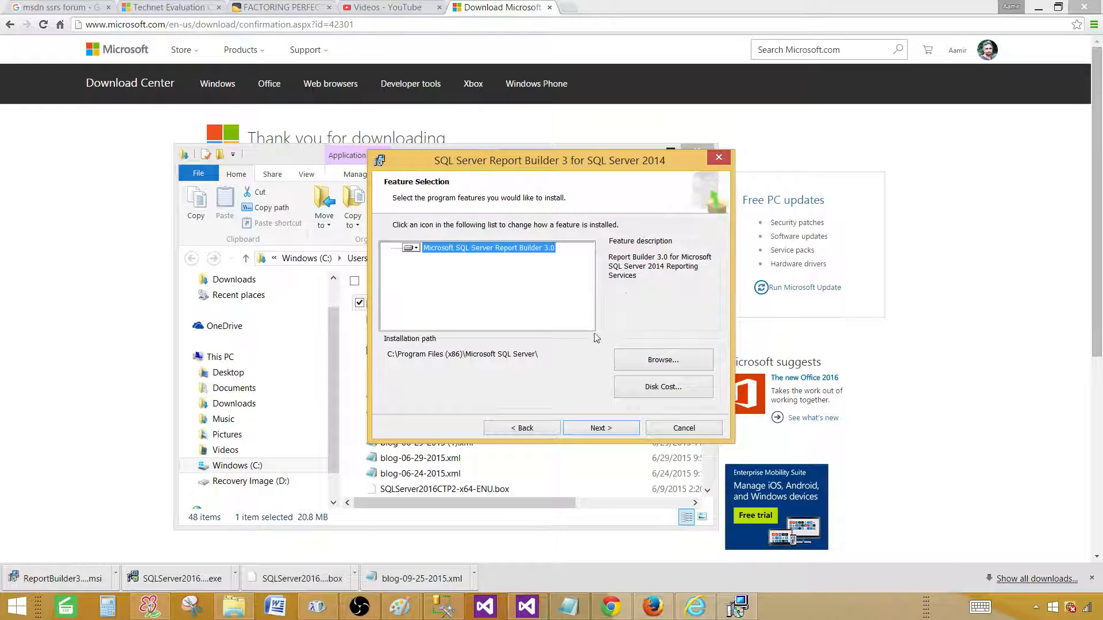
mouse_move(636, 269)
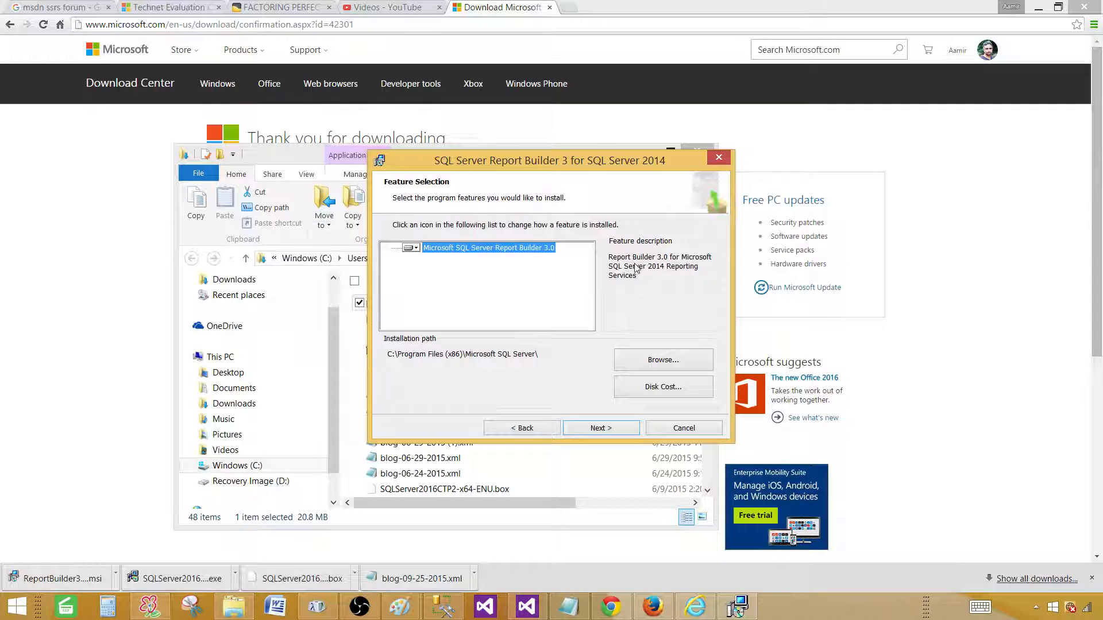
left_click(601, 427)
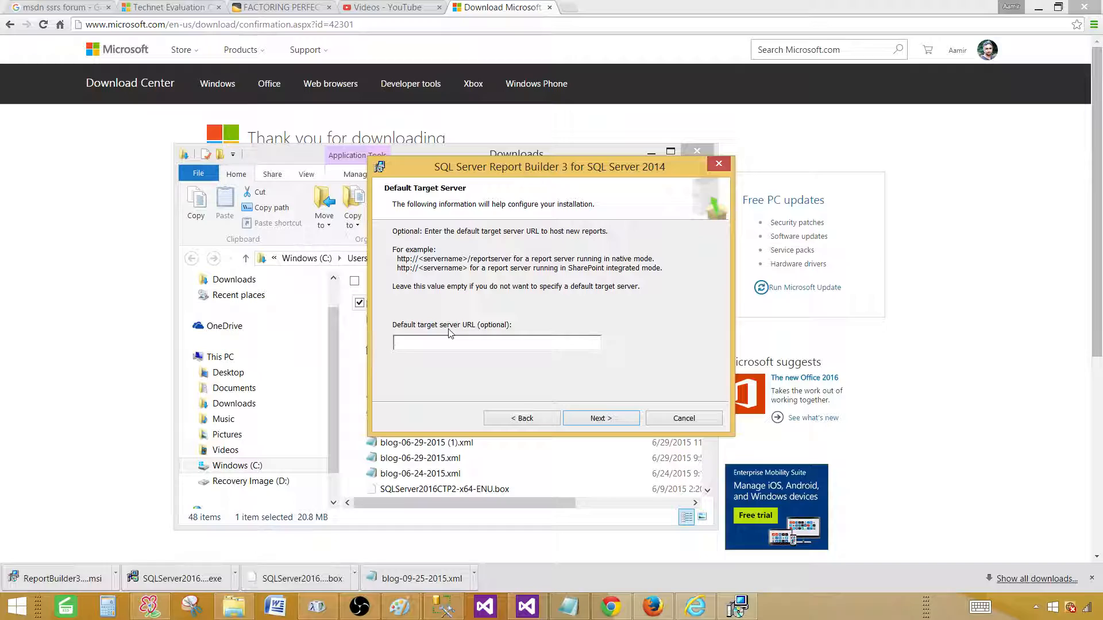
Leave the default target server URL blank, begin the install and approve the UAC prompt.
left_click(496, 342)
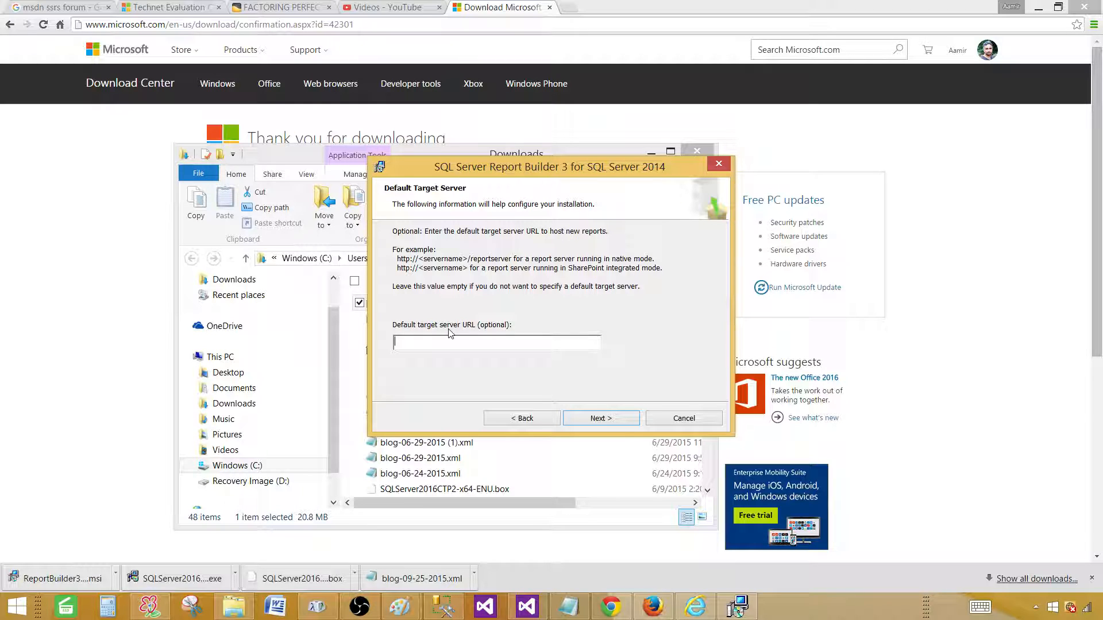
mouse_move(518, 368)
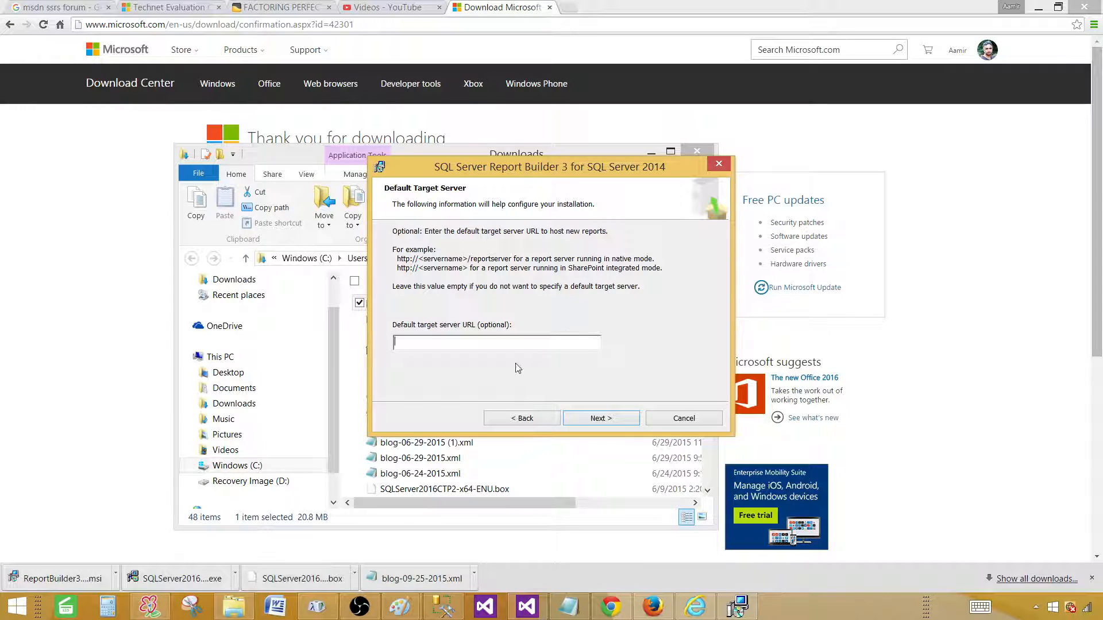
mouse_move(494, 330)
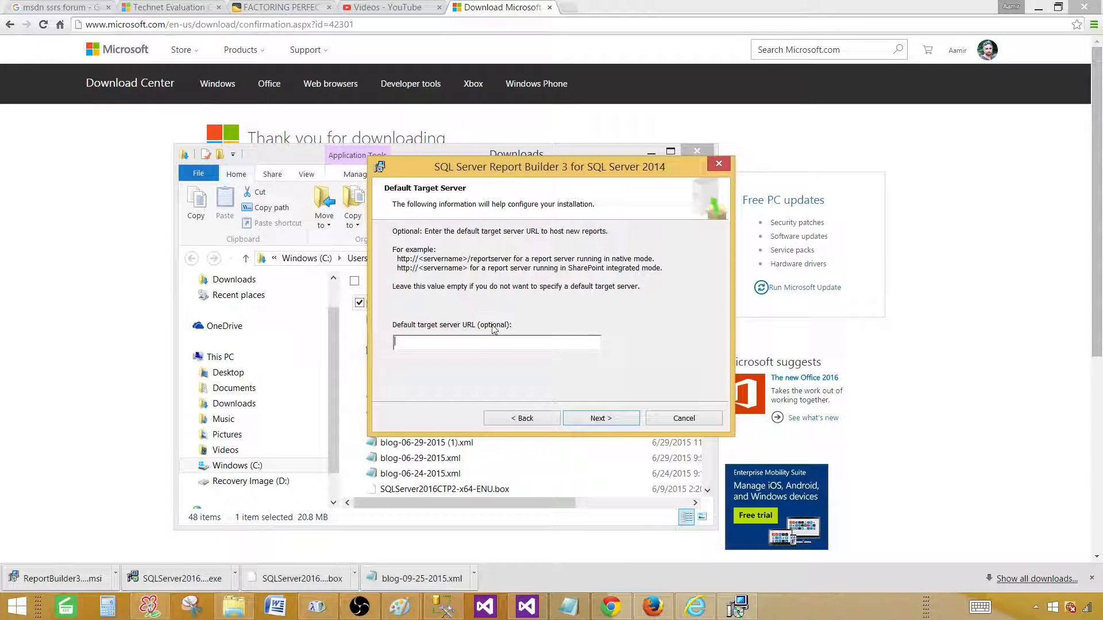
left_click(600, 418)
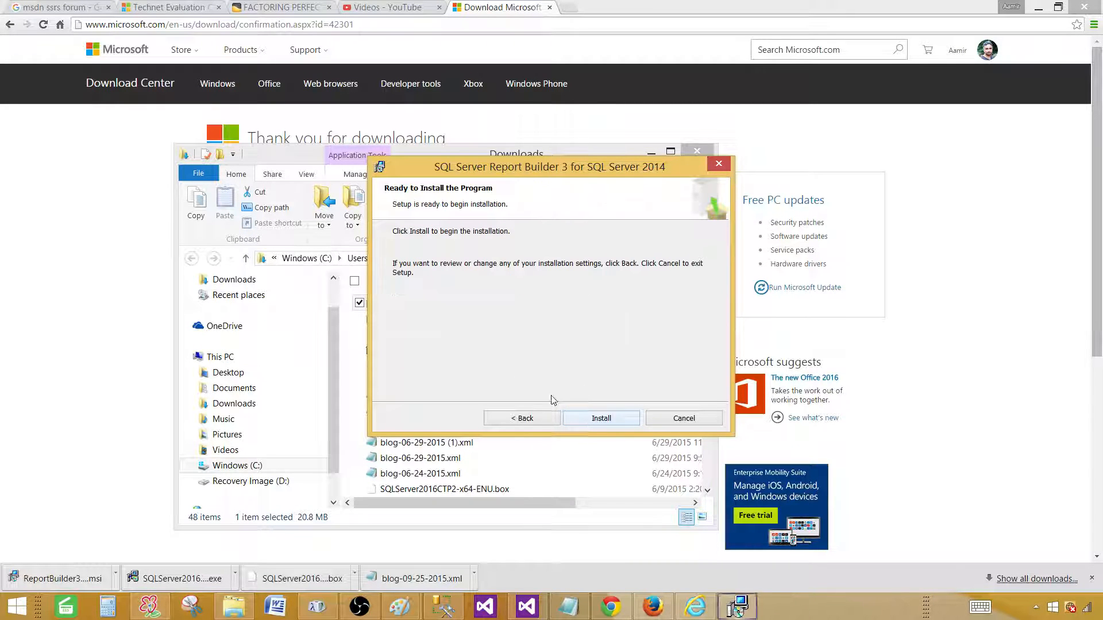
left_click(601, 418)
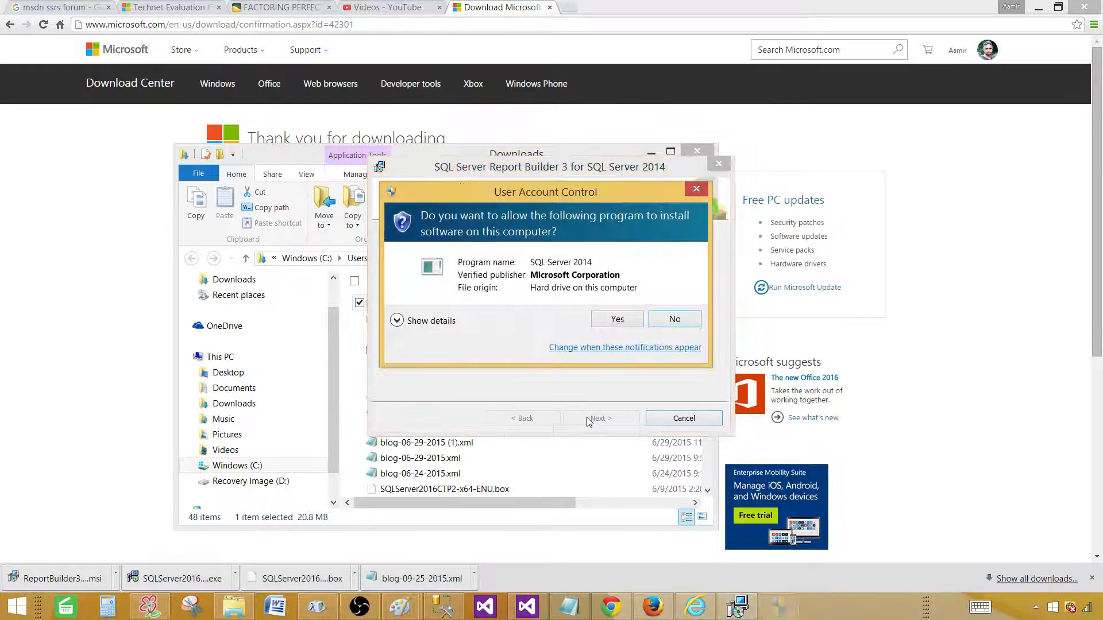
left_click(616, 319)
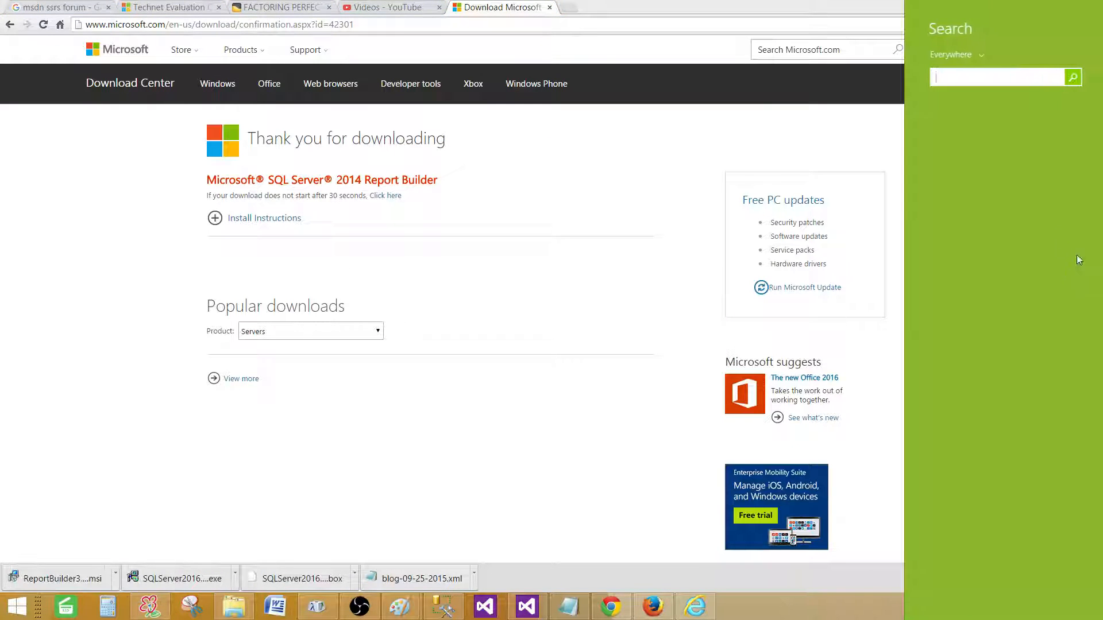
Search Windows for 'report builder 3.0' to find the Report Builder 3.0 app.
type("report")
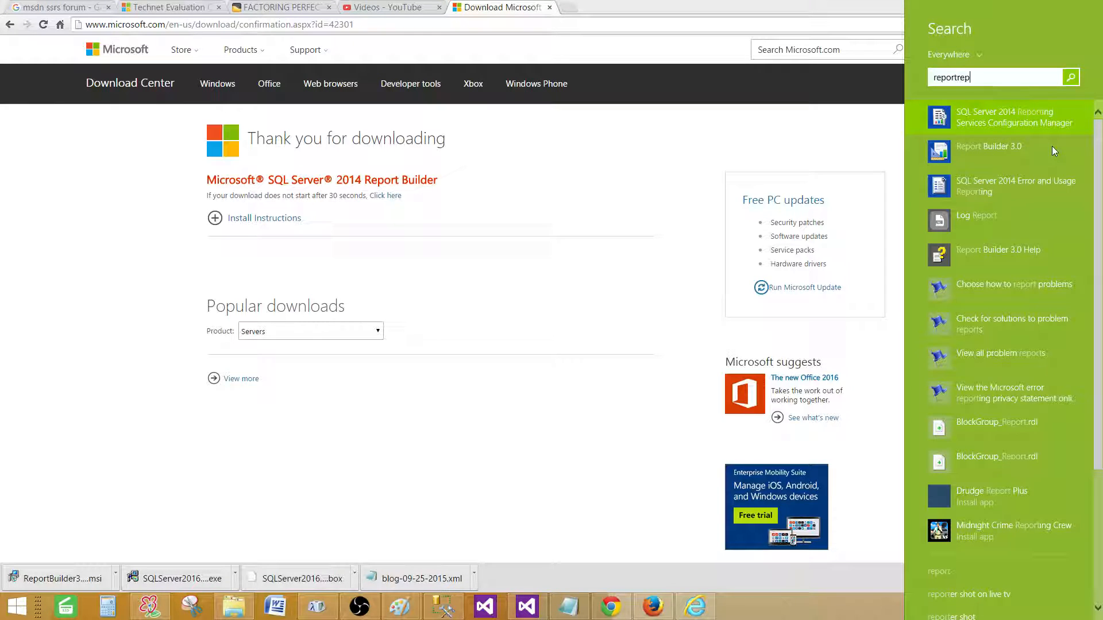
type("report builder")
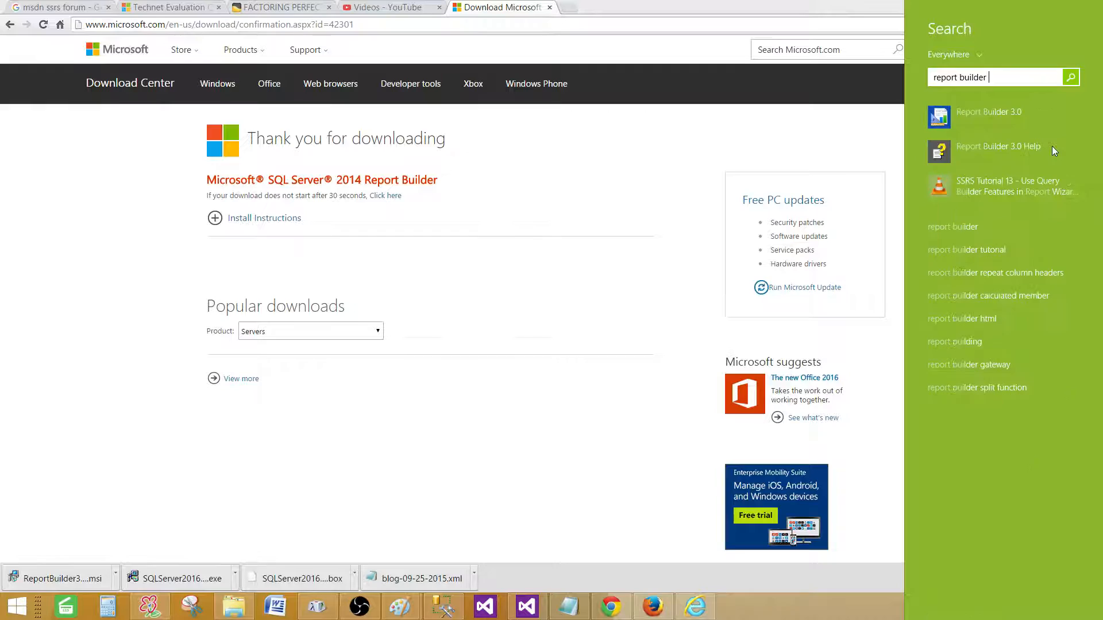
type("3.0")
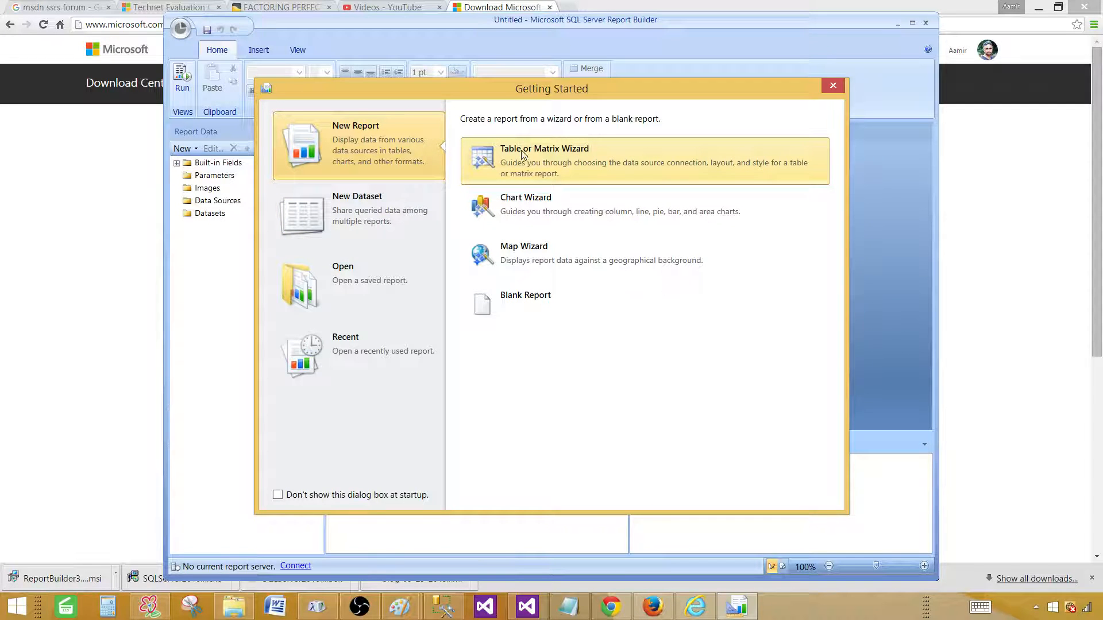
mouse_move(513, 273)
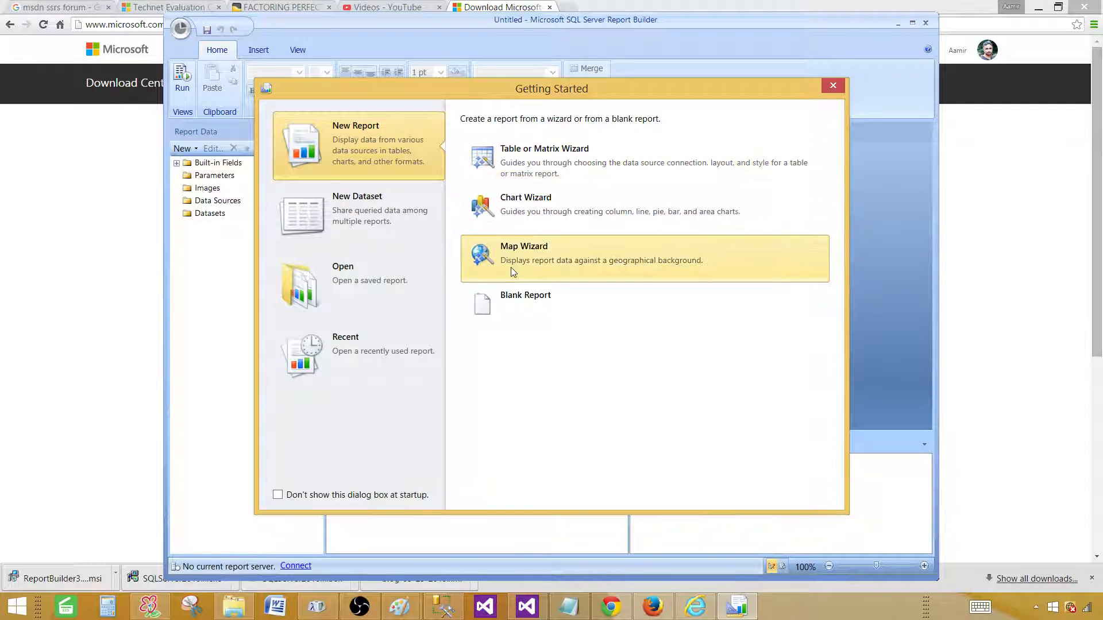
mouse_move(549, 314)
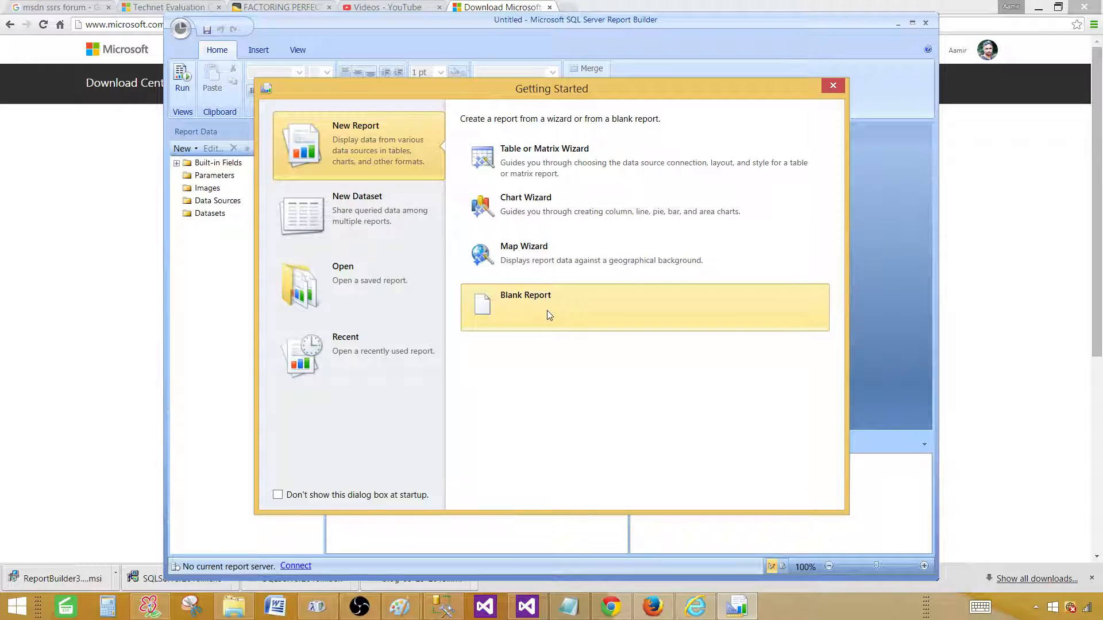
mouse_move(383, 200)
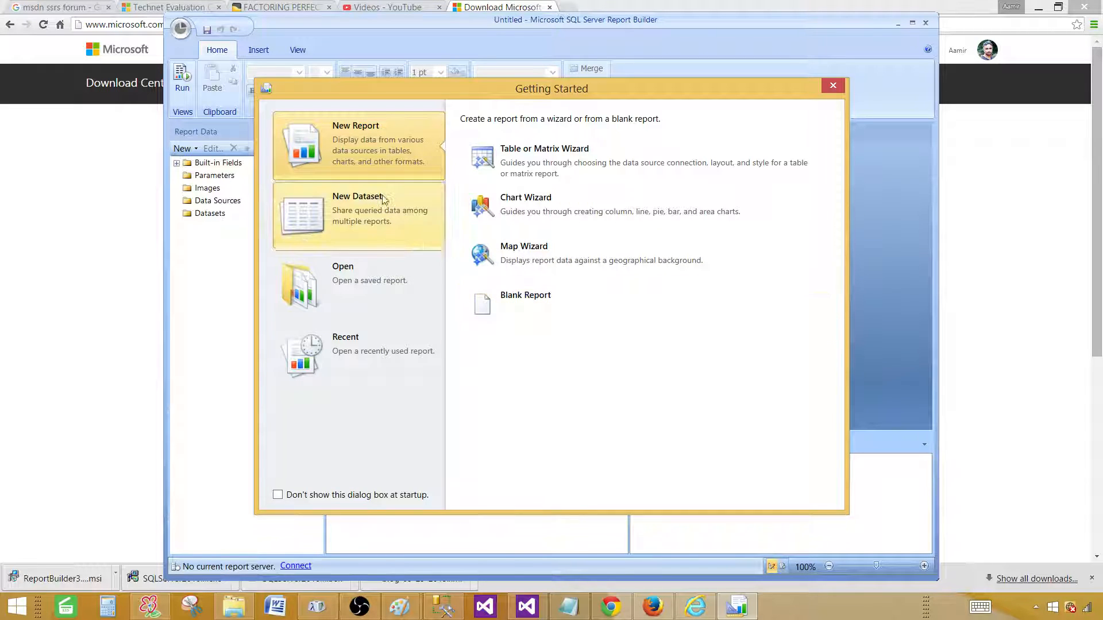
mouse_move(386, 215)
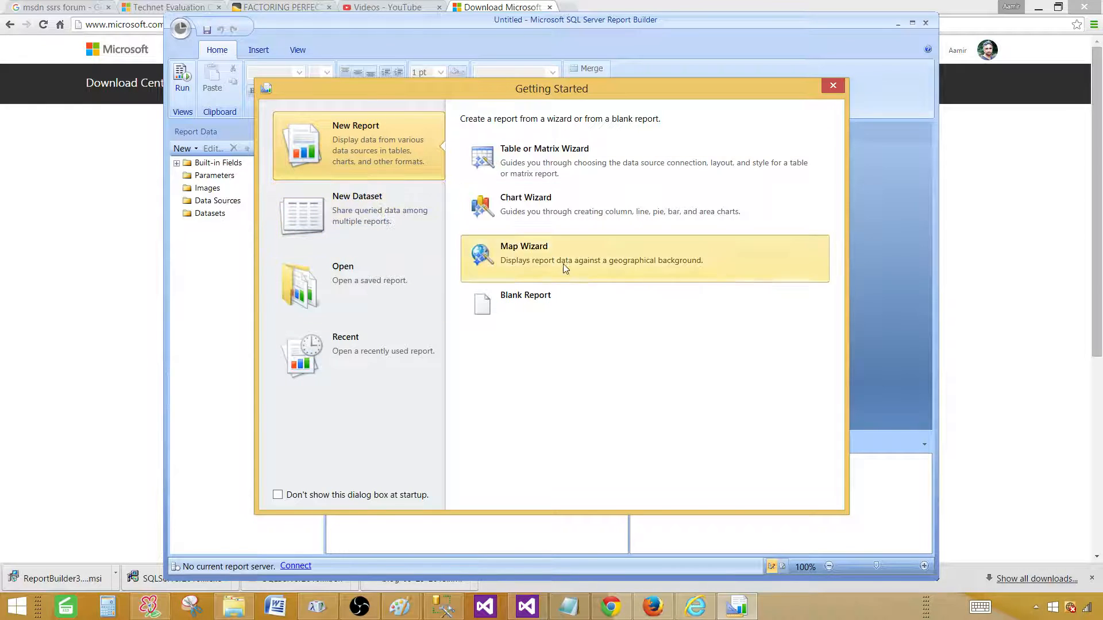
mouse_move(312, 92)
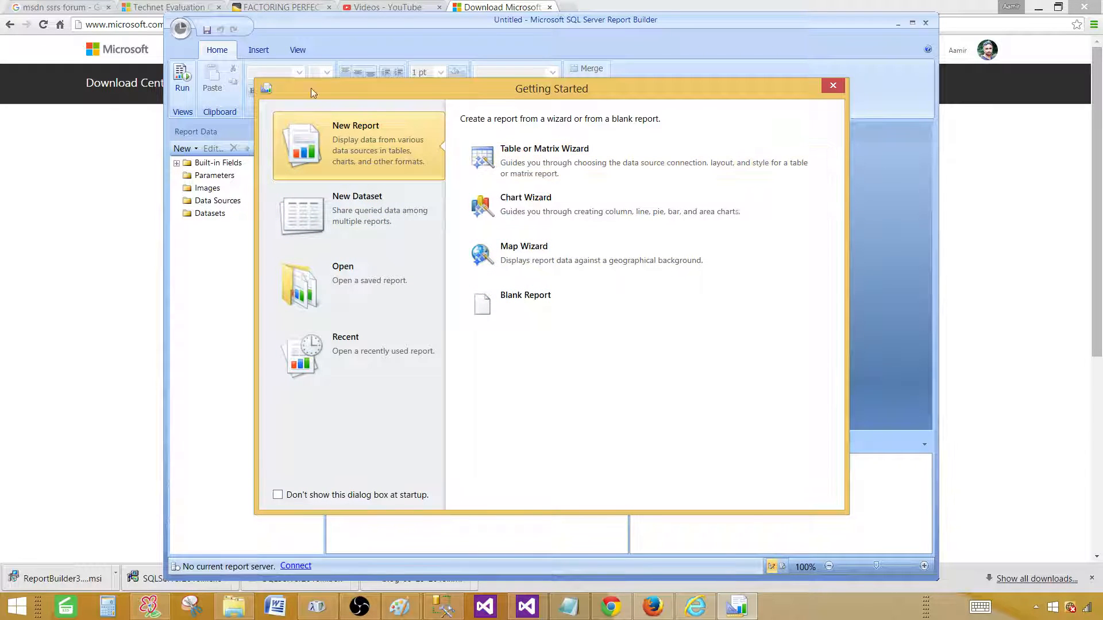
mouse_move(573, 72)
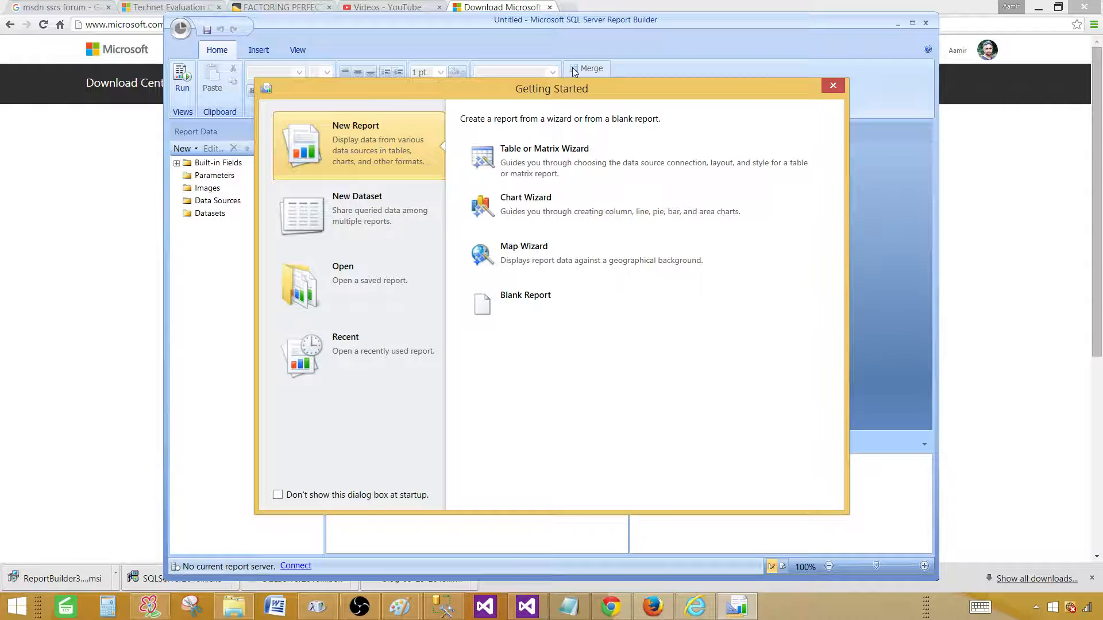
mouse_move(833, 86)
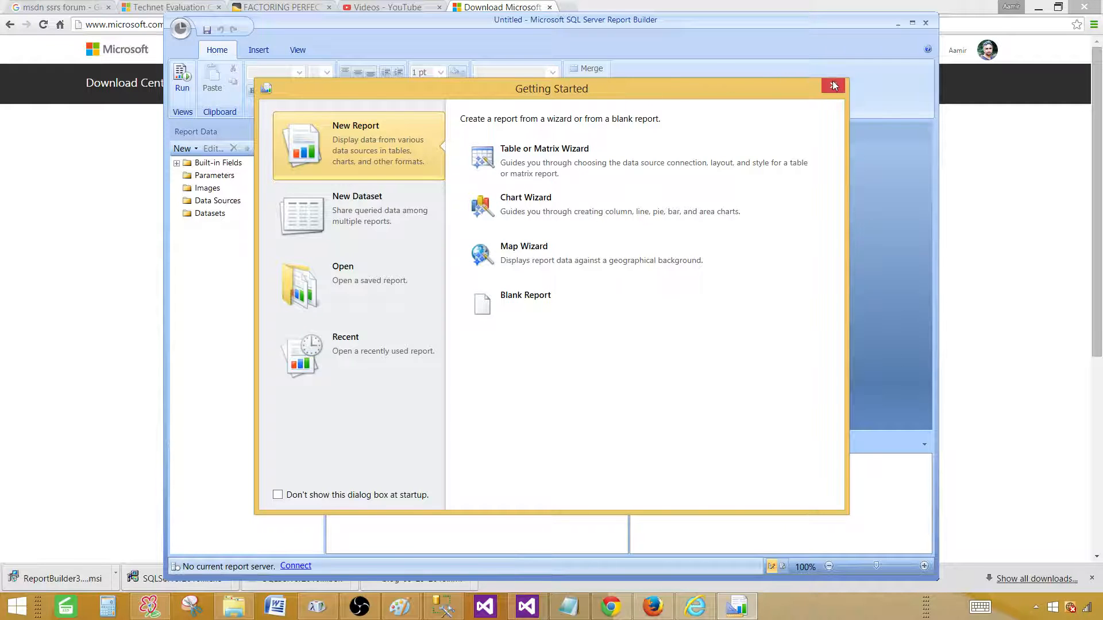
Dismiss the Getting Started dialog, leaving a blank untitled report.
left_click(833, 86)
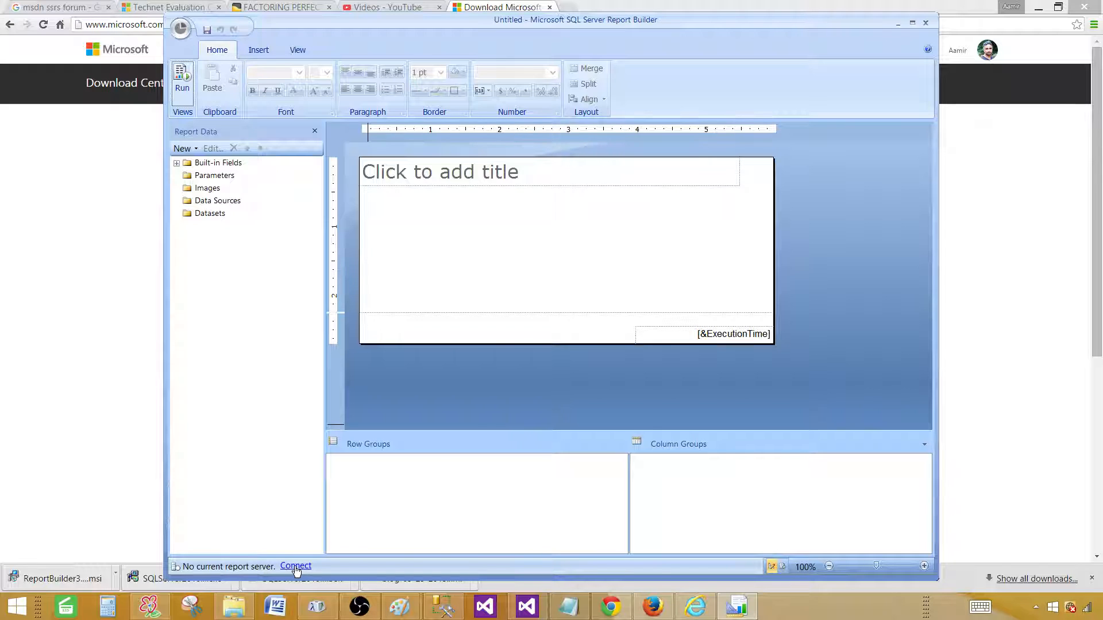
Bring up the Connect to Report Server dialog from the status bar Connect link.
left_click(295, 566)
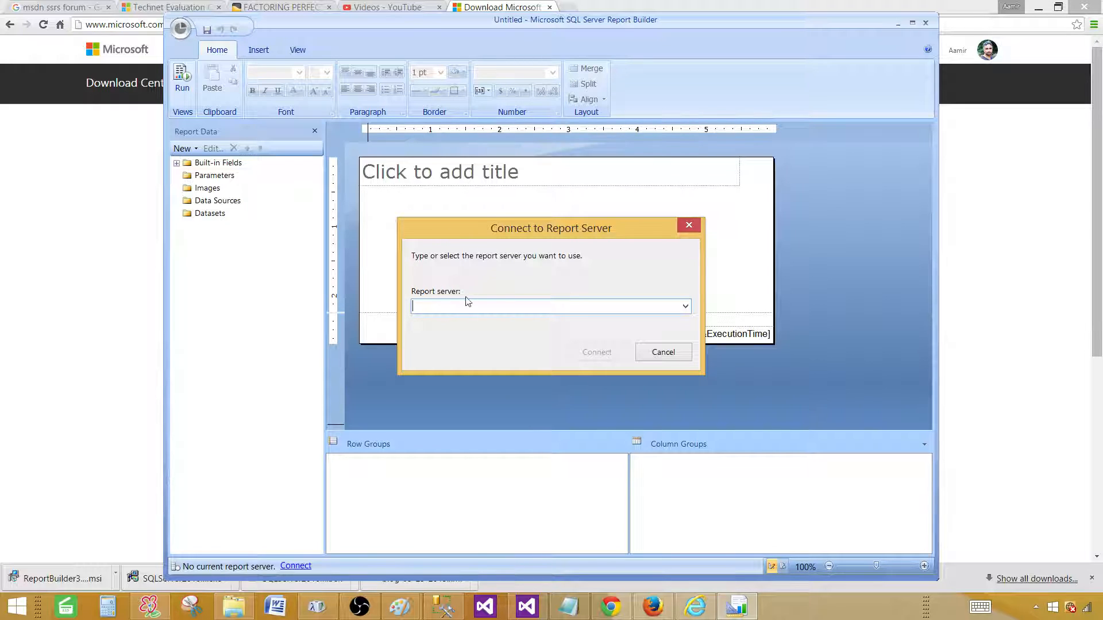
mouse_move(425, 235)
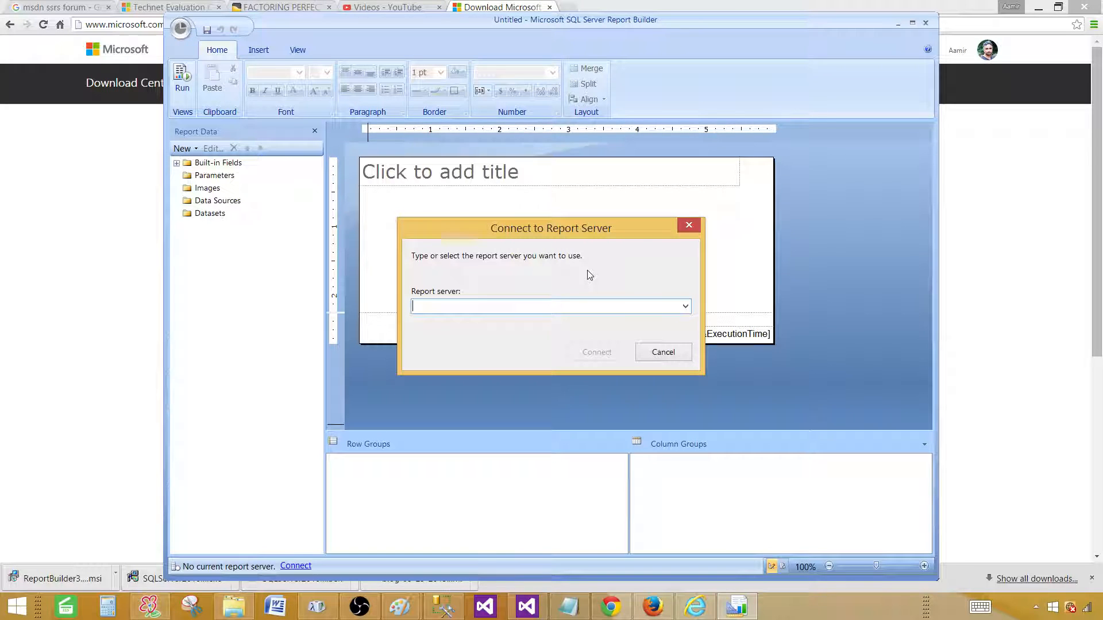
Cancel the server connection and expand the Built-in Fields list in Report Data.
left_click(662, 352)
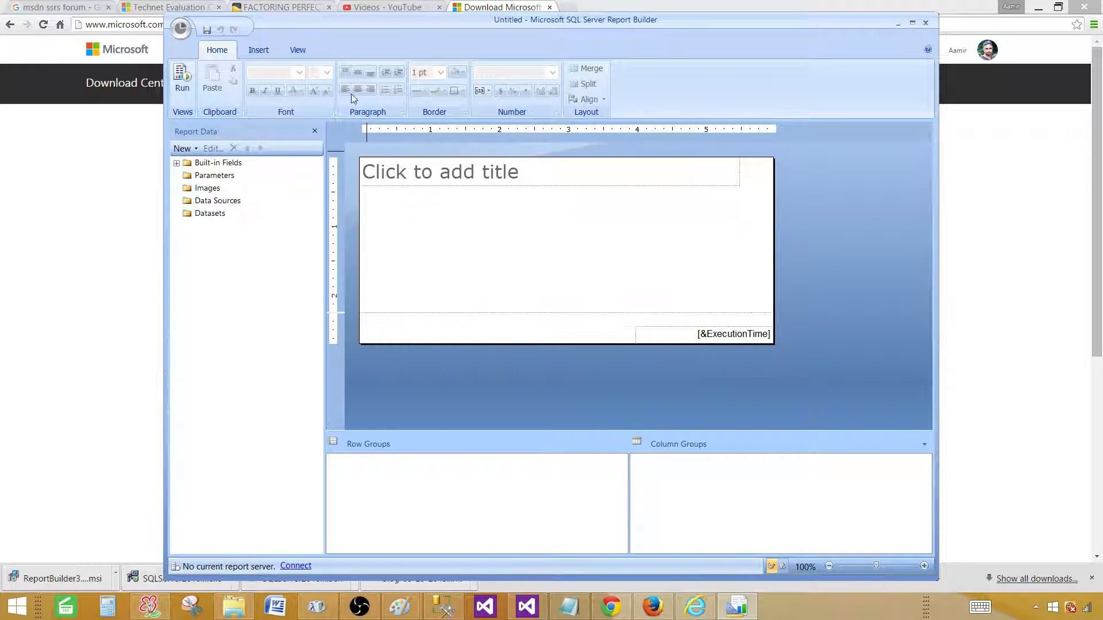
left_click(177, 162)
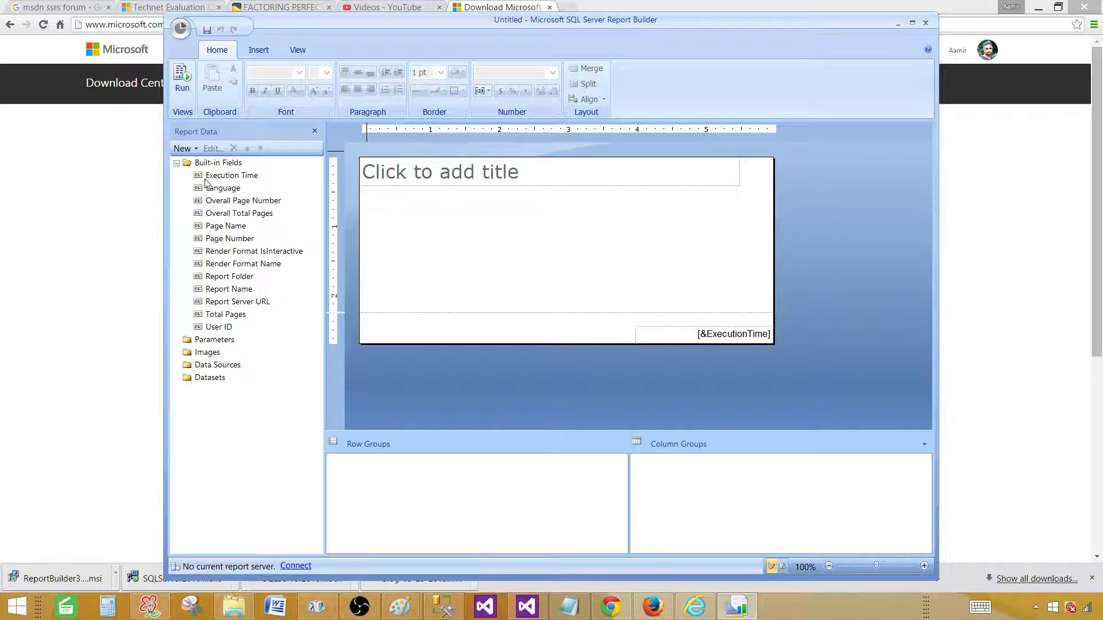
mouse_move(216, 351)
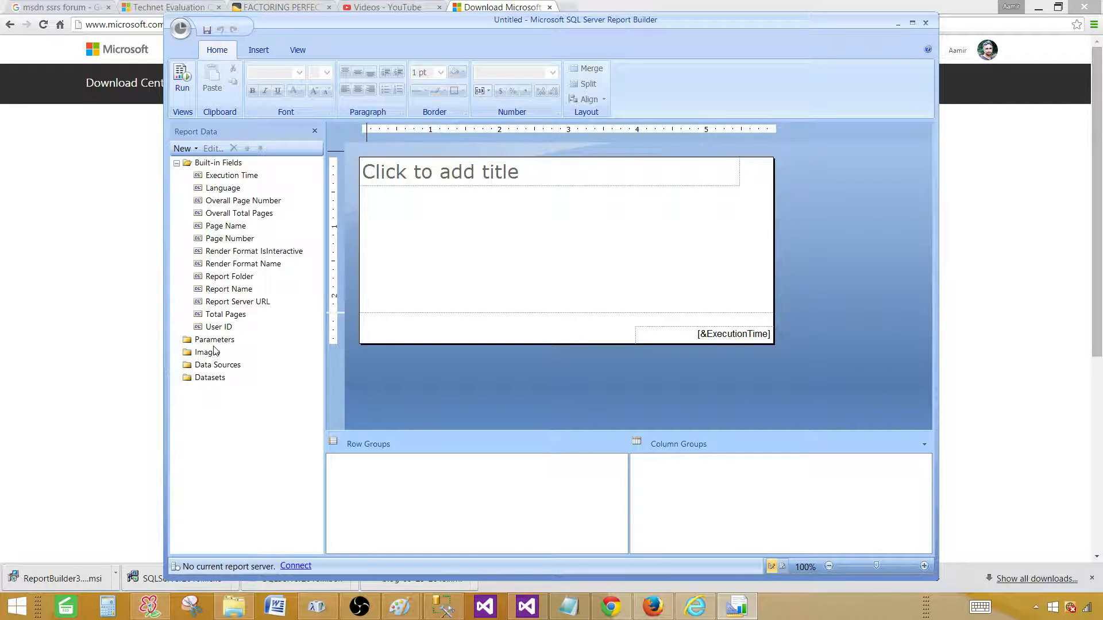
mouse_move(220, 245)
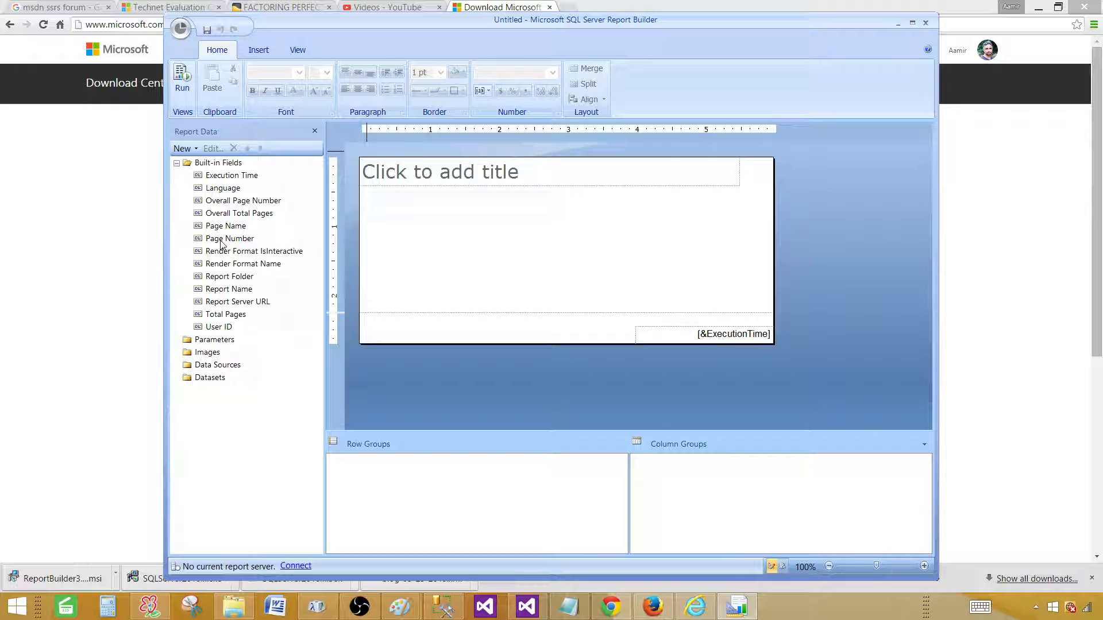
mouse_move(220, 264)
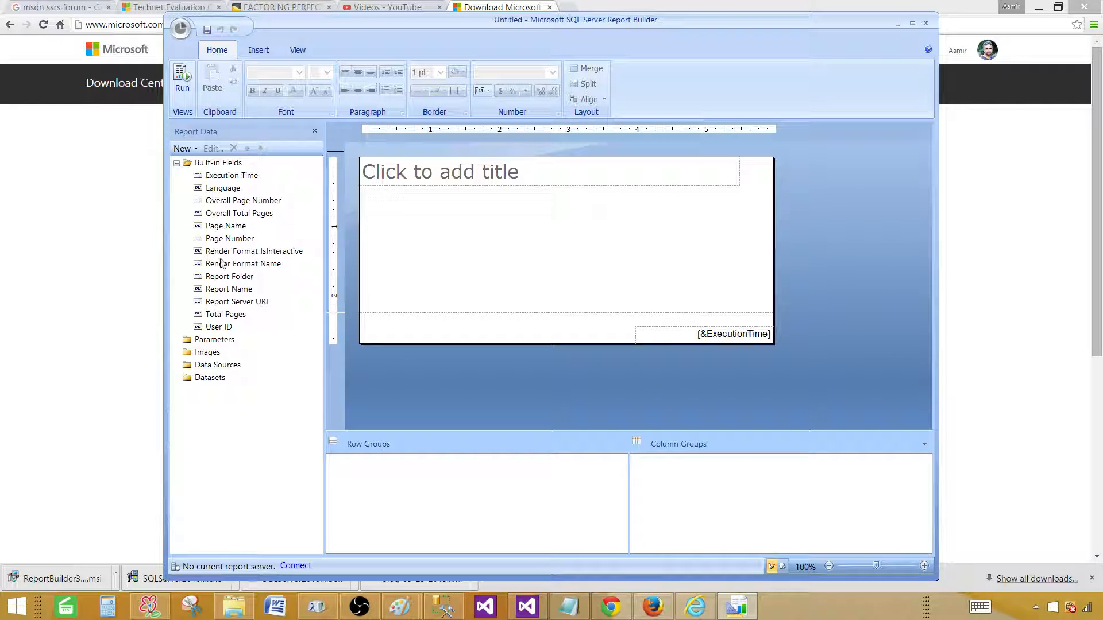
mouse_move(812, 71)
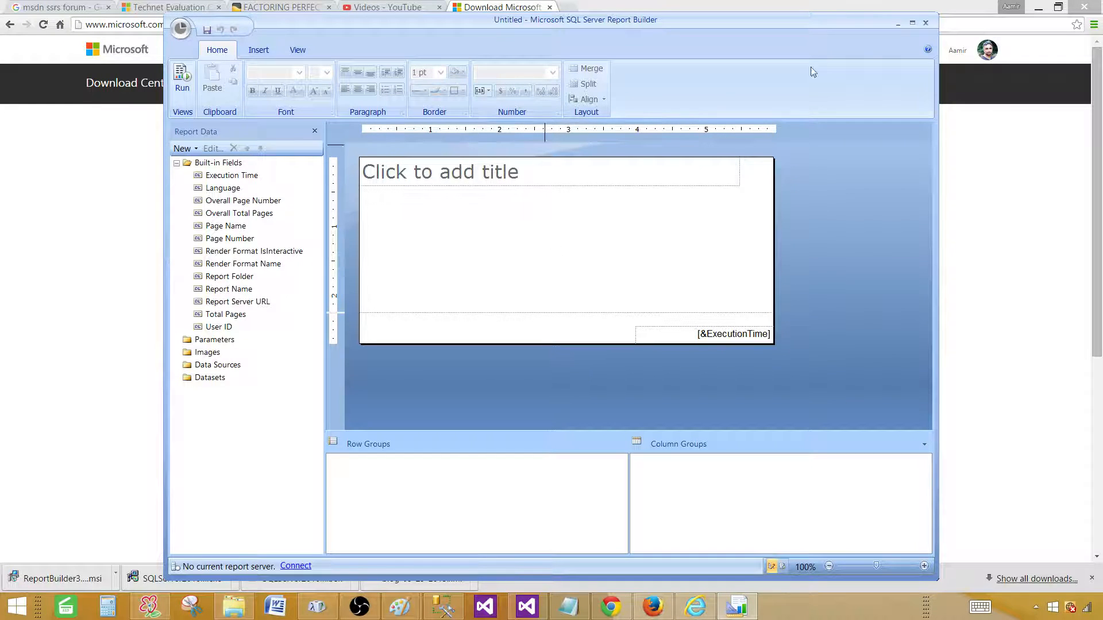
mouse_move(926, 23)
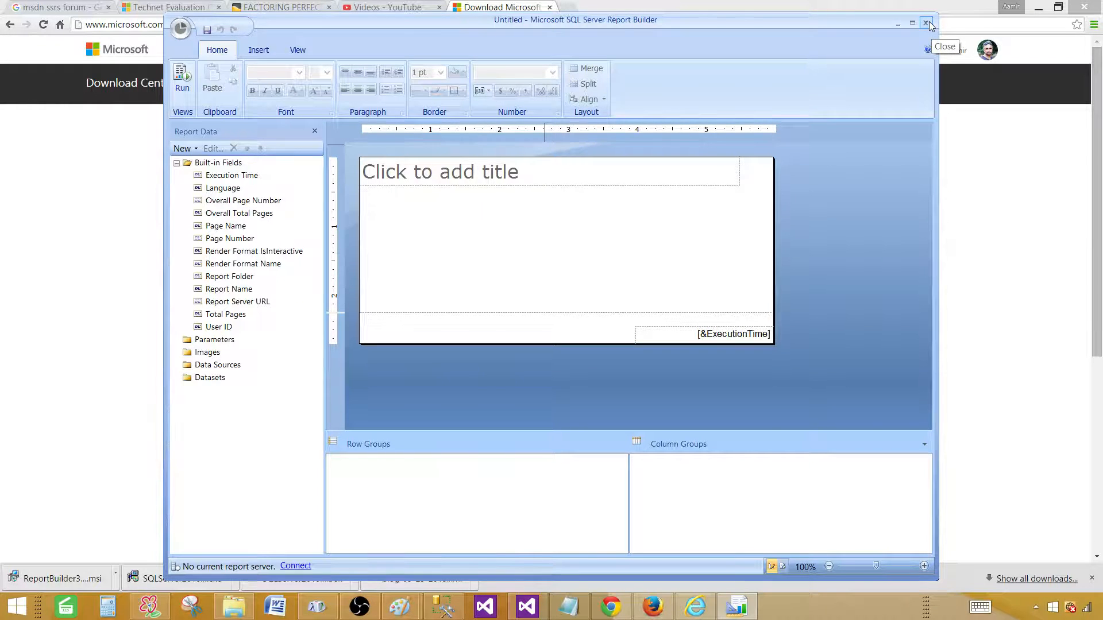
Close Report Builder, returning to the Report Manager Home page in the browser.
left_click(927, 23)
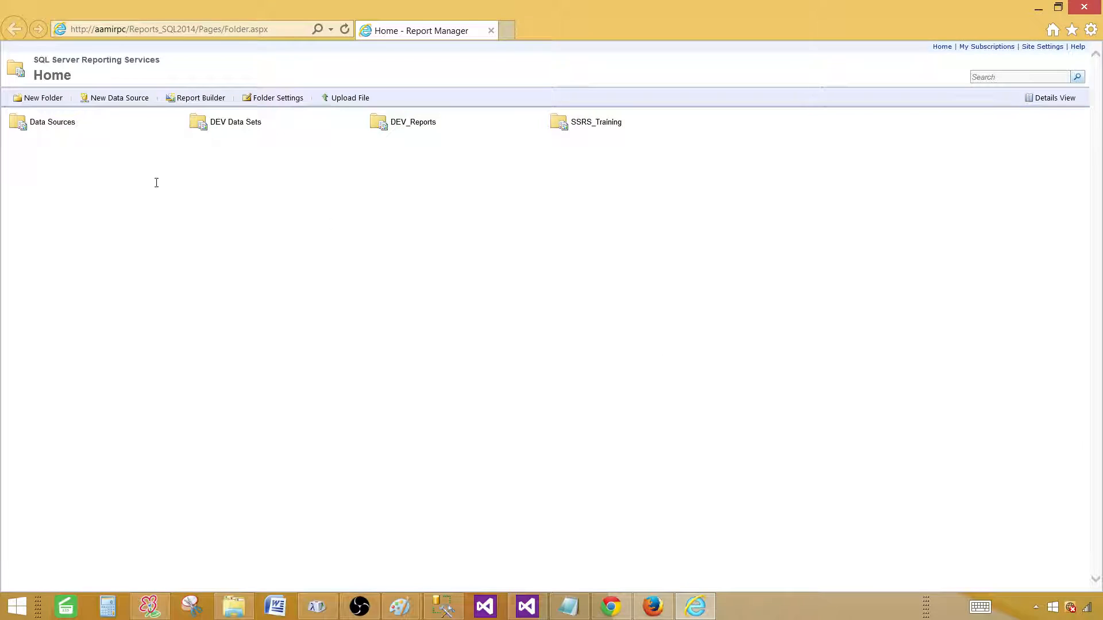
mouse_move(86, 102)
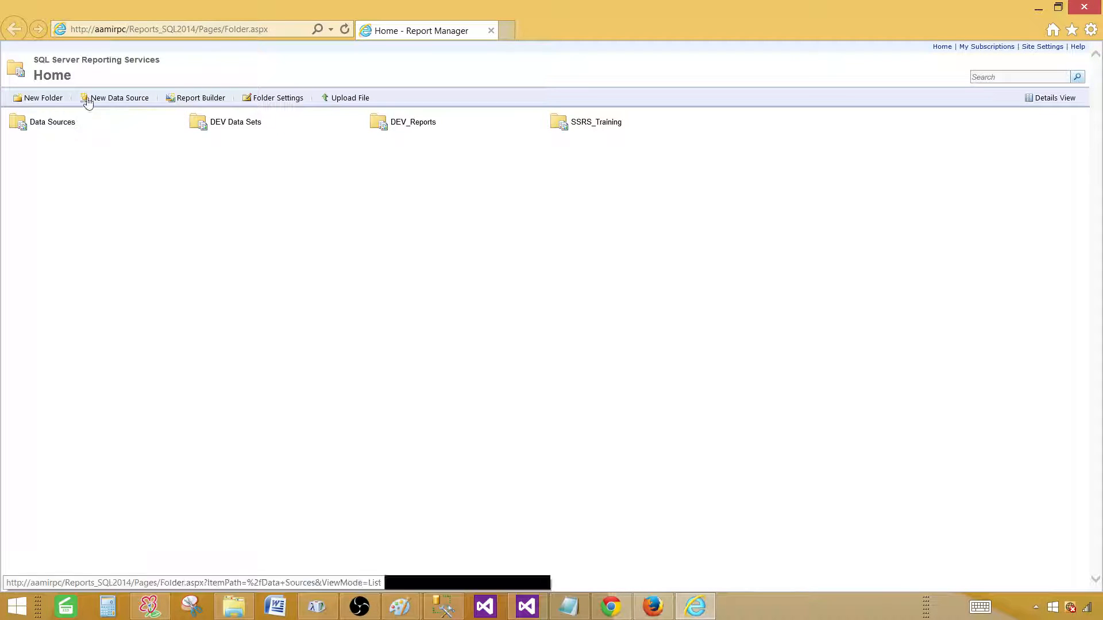
mouse_move(113, 46)
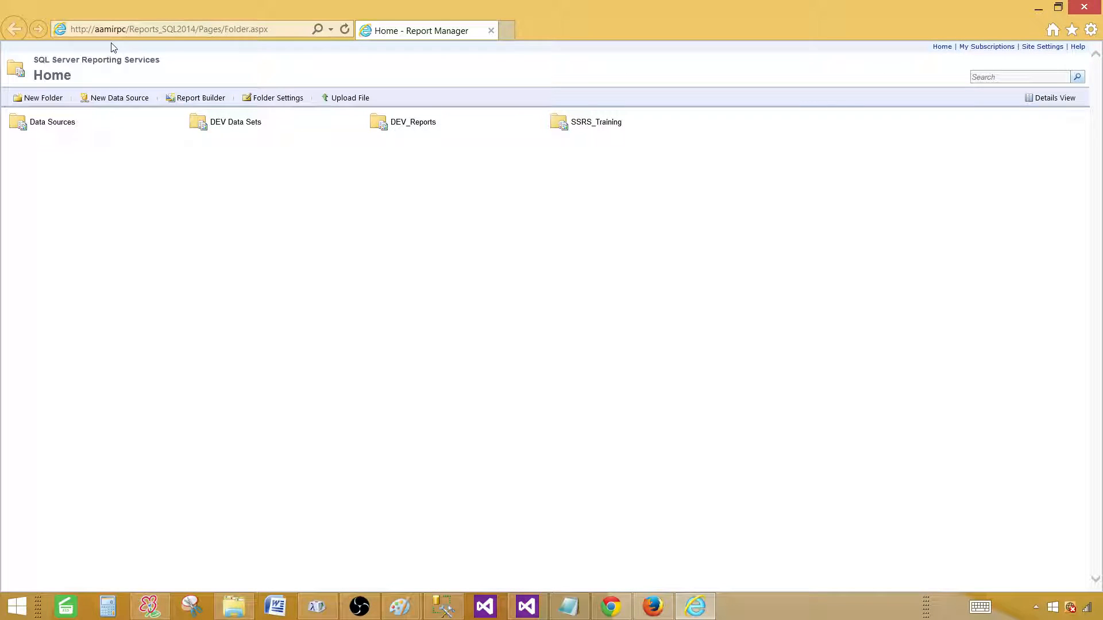
mouse_move(212, 61)
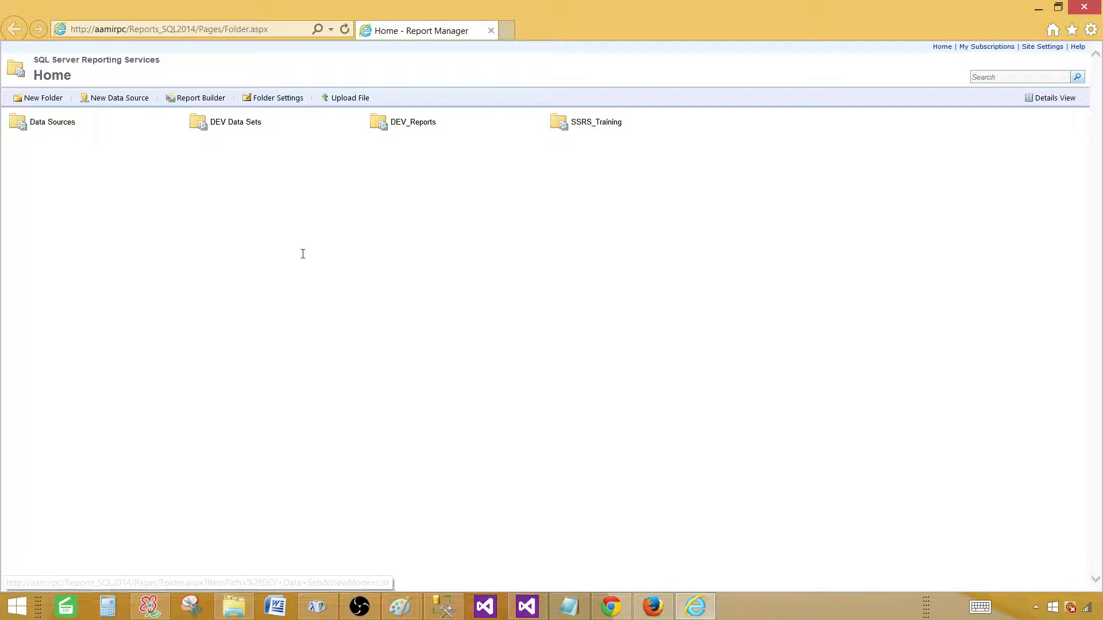
Launch Report Builder from the Report Manager toolbar, connected to the aamirpc report server.
left_click(200, 98)
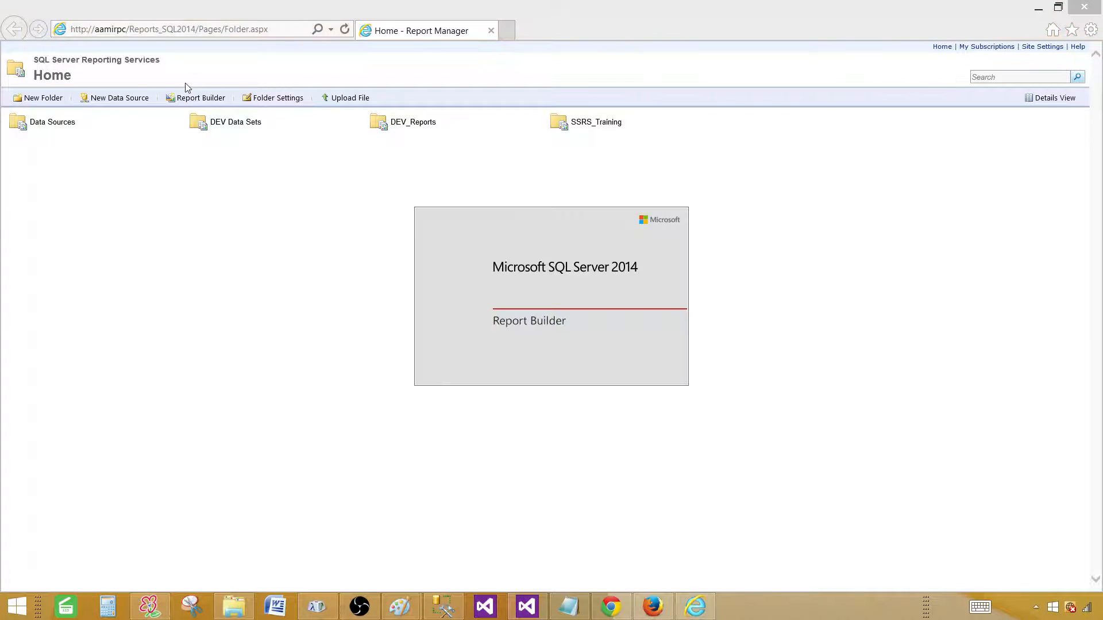
mouse_move(194, 217)
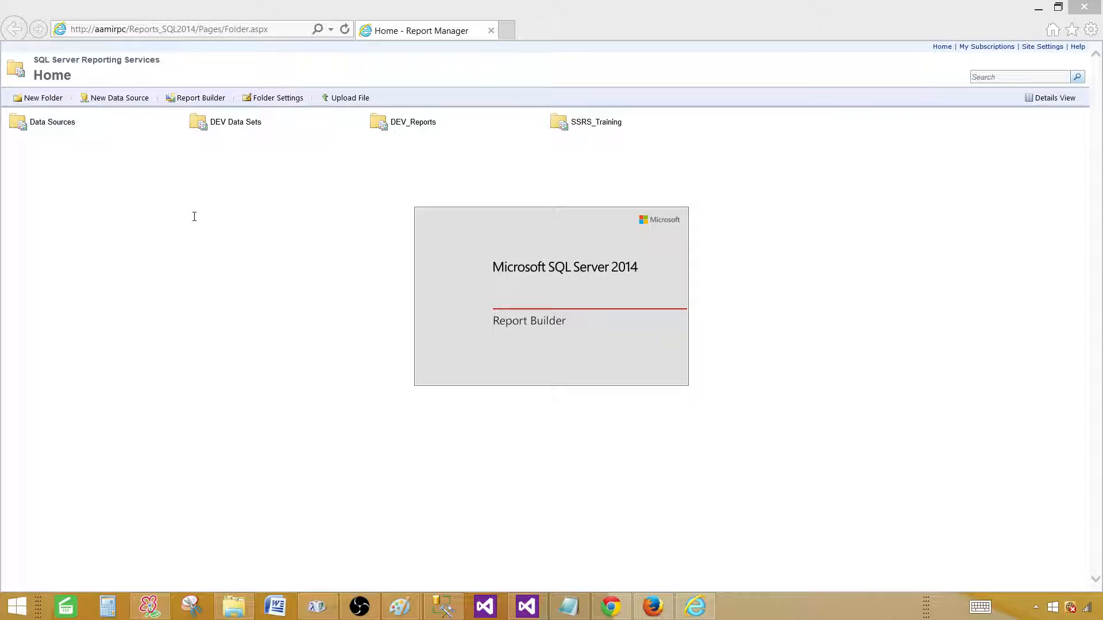
mouse_move(256, 248)
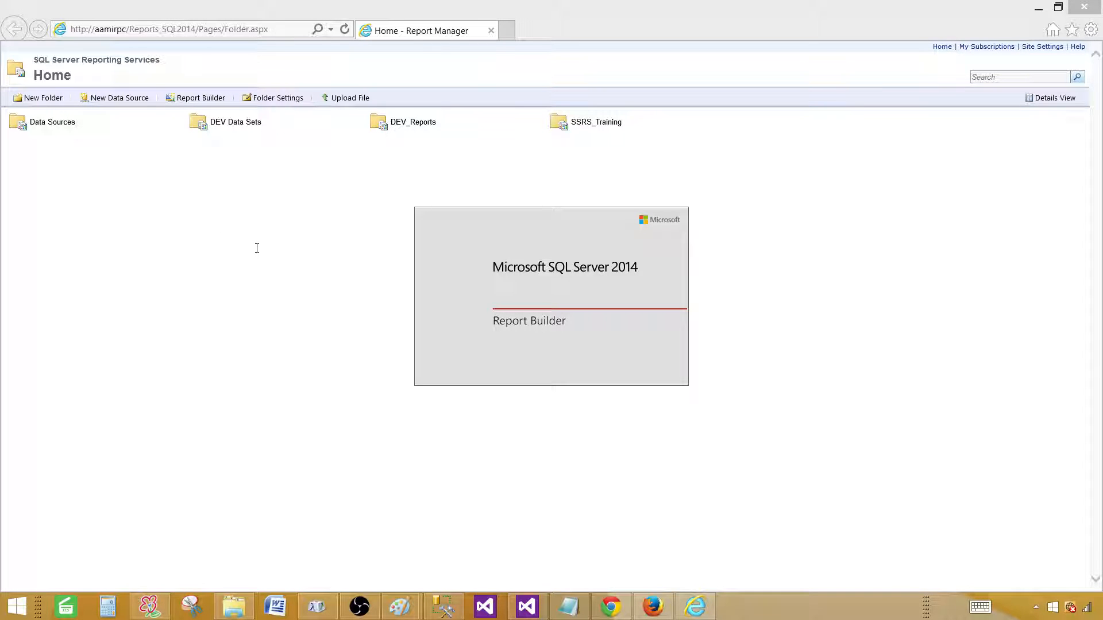
left_click(200, 98)
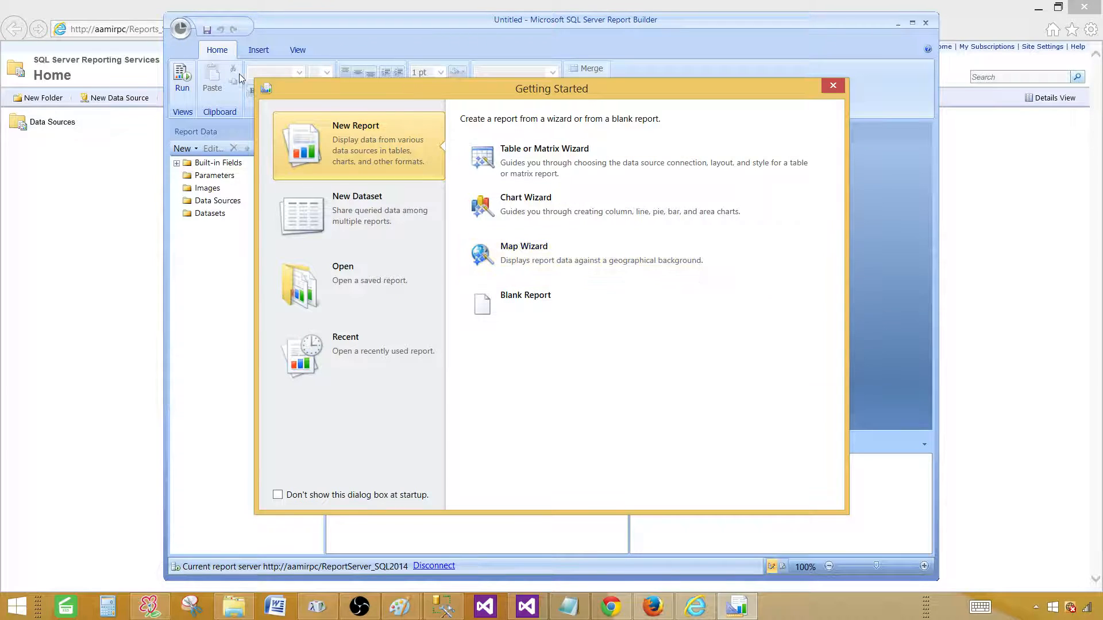
mouse_move(355, 447)
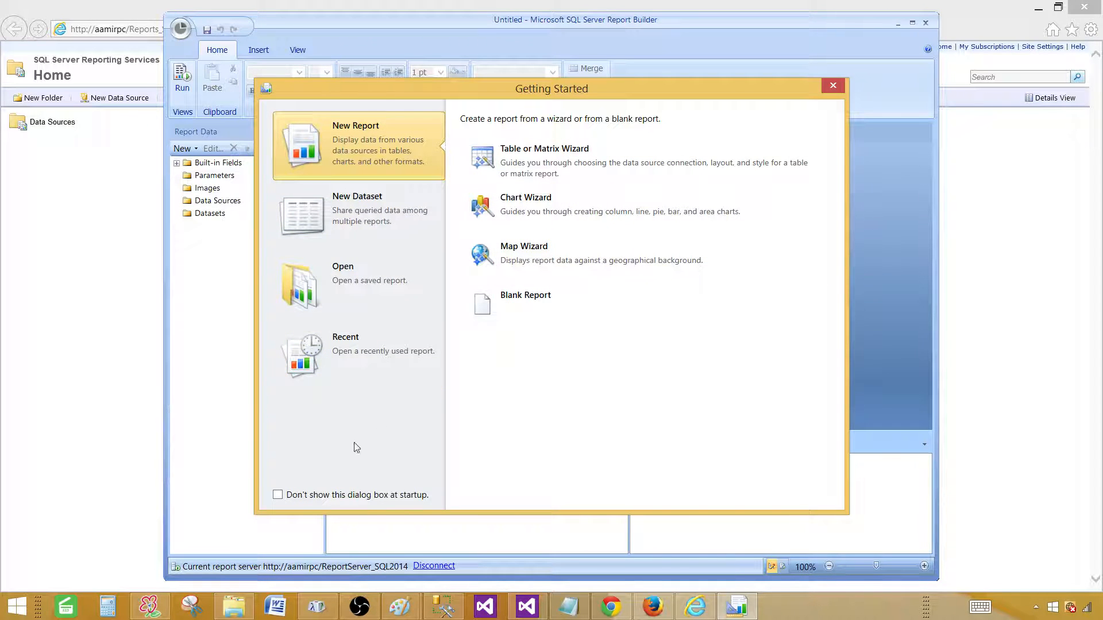
Dismiss Getting Started by starting a new blank report.
right_click(14, 605)
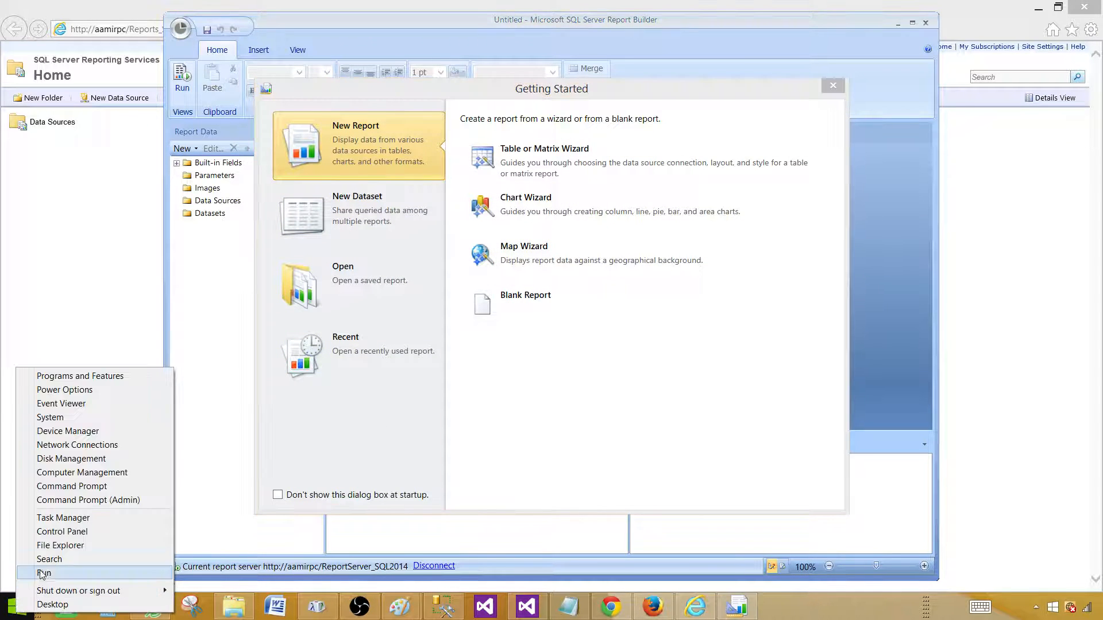
mouse_move(61, 545)
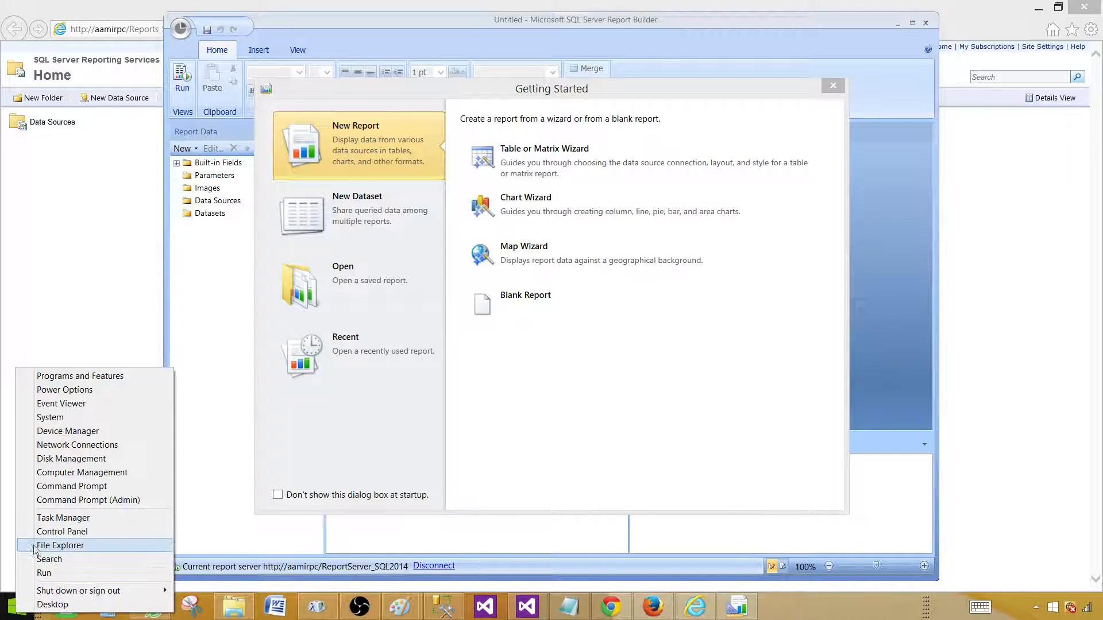
mouse_move(668, 314)
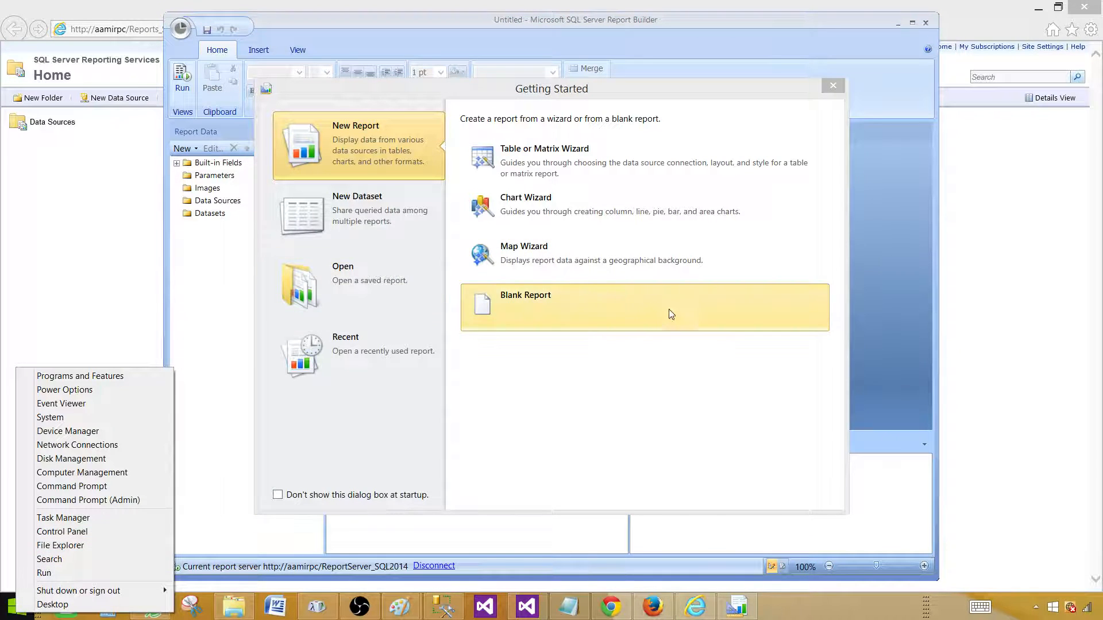
mouse_move(338, 46)
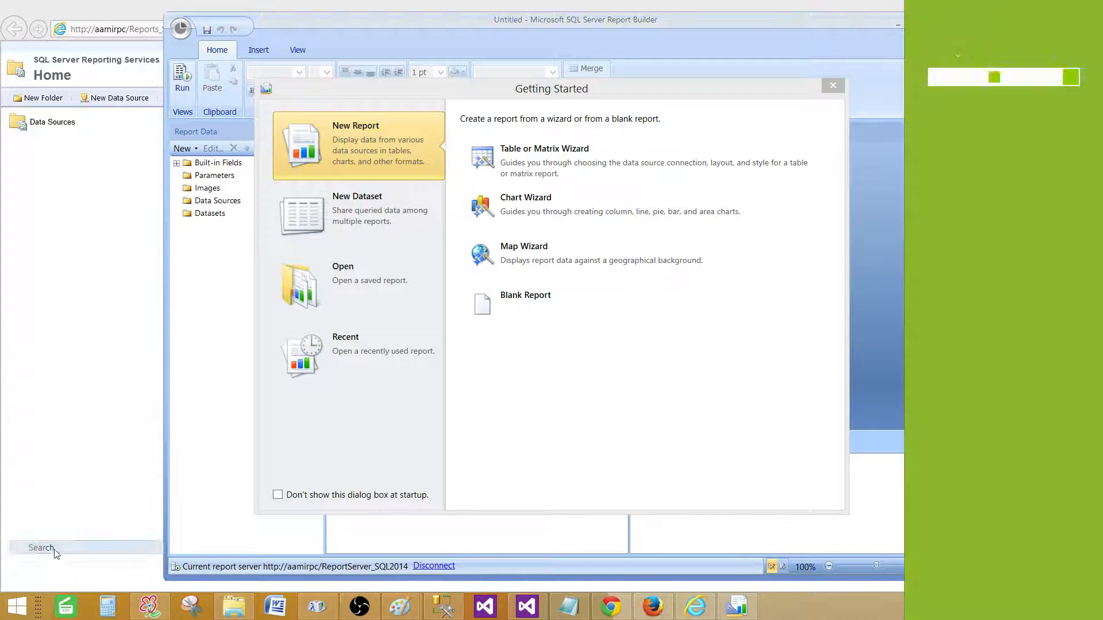
left_click(41, 548)
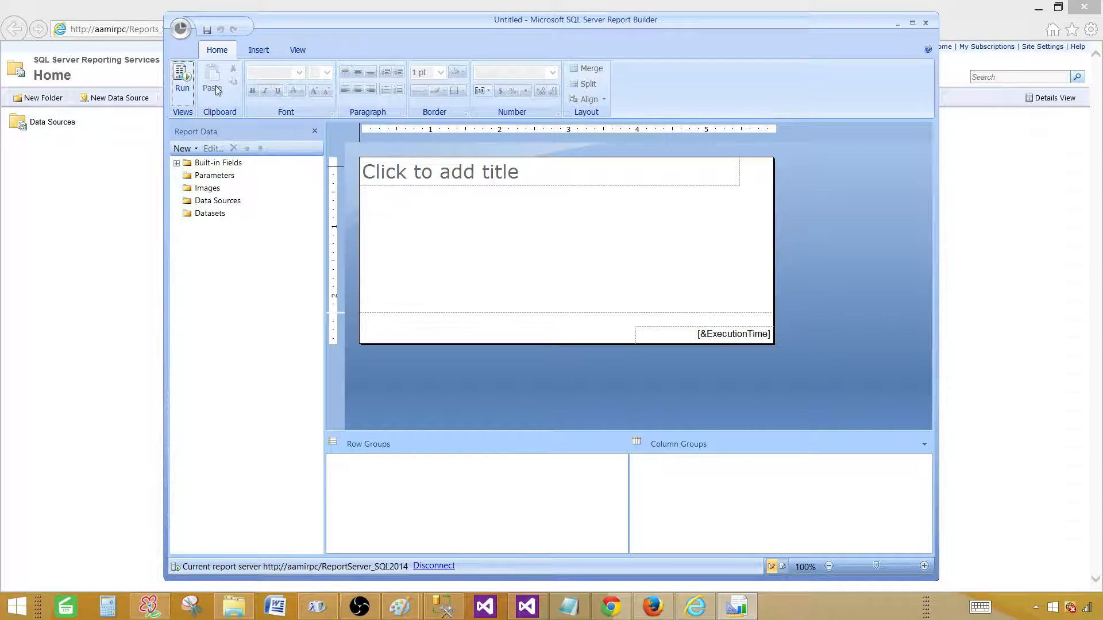
mouse_move(480, 428)
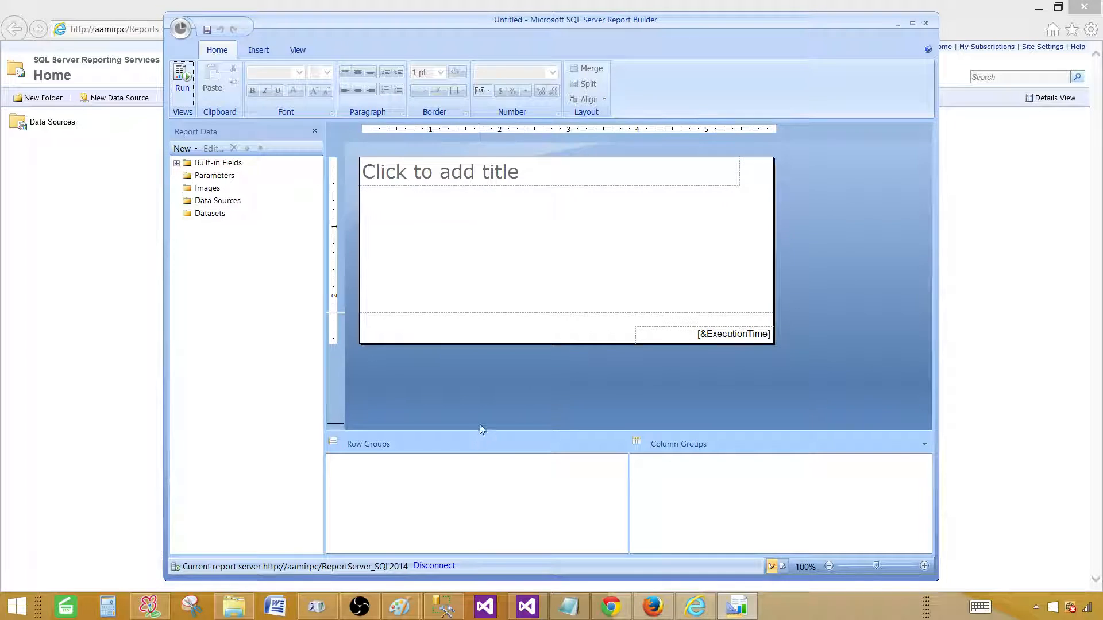
mouse_move(338, 578)
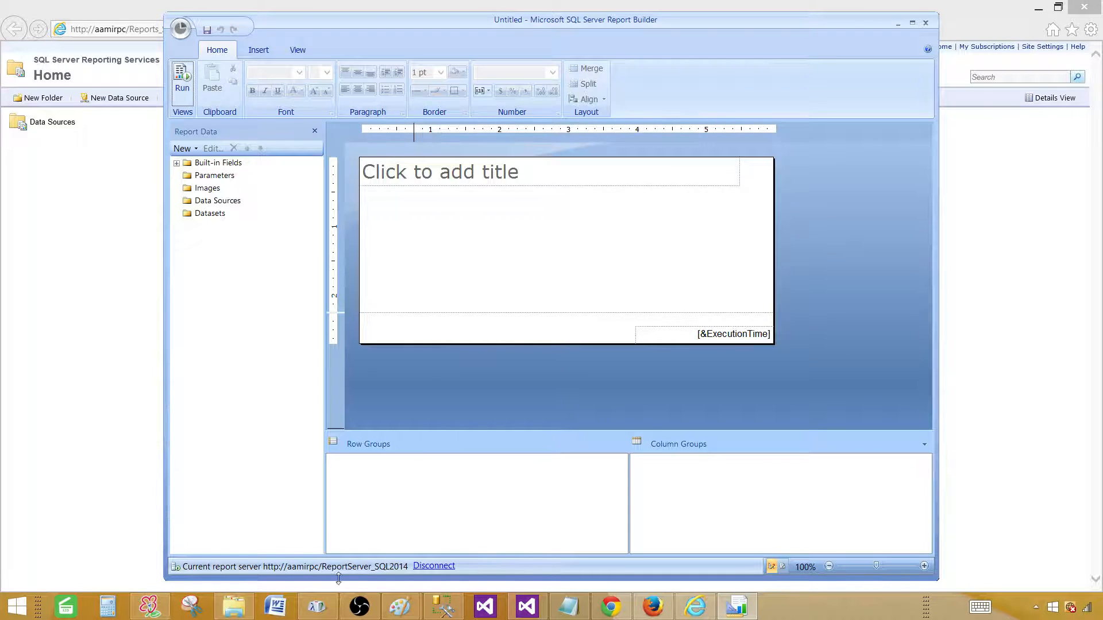
mouse_move(235, 576)
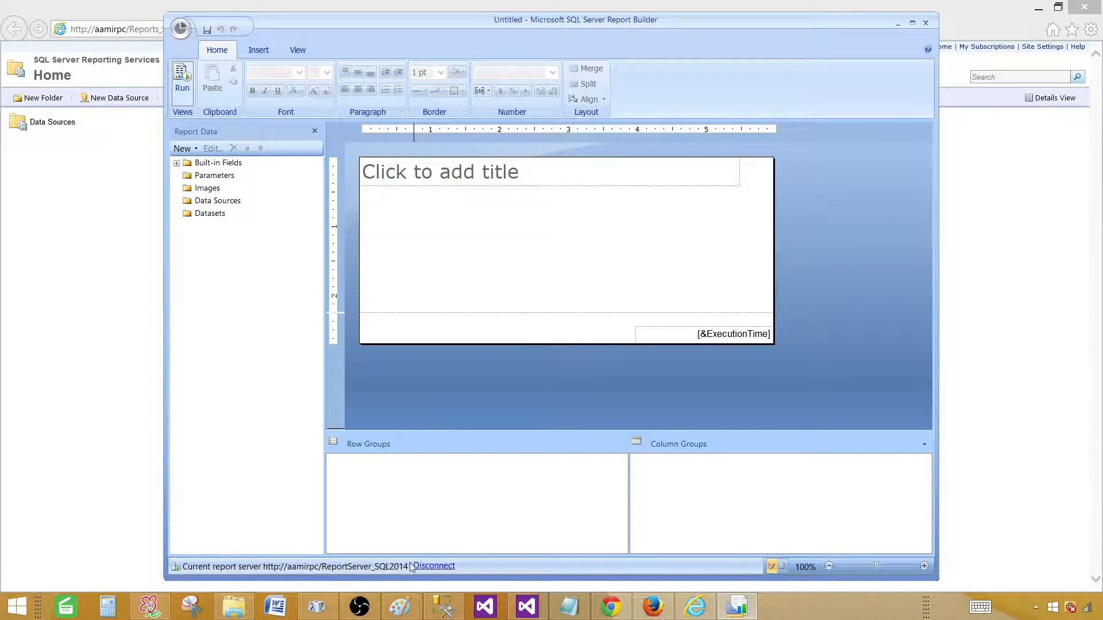
mouse_move(433, 566)
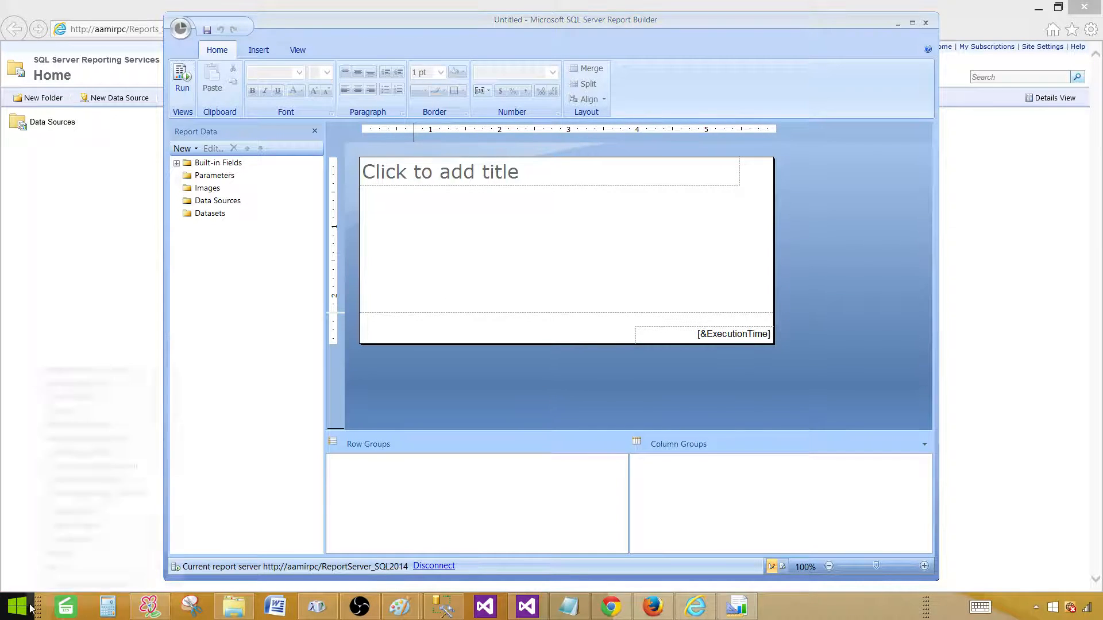
right_click(15, 607)
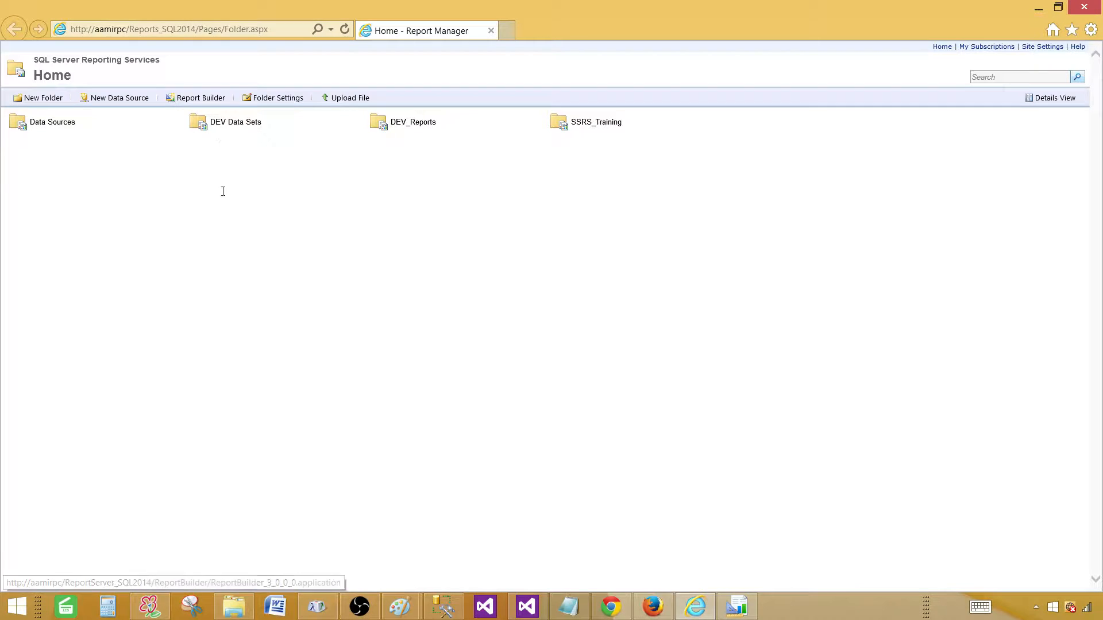
mouse_move(734, 606)
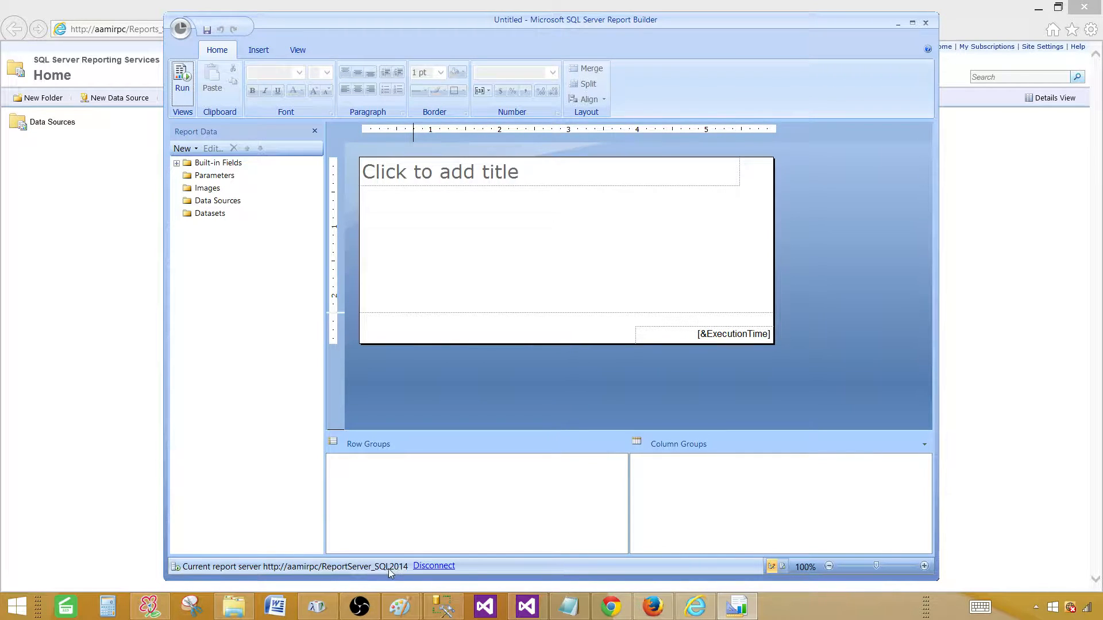
mouse_move(433, 565)
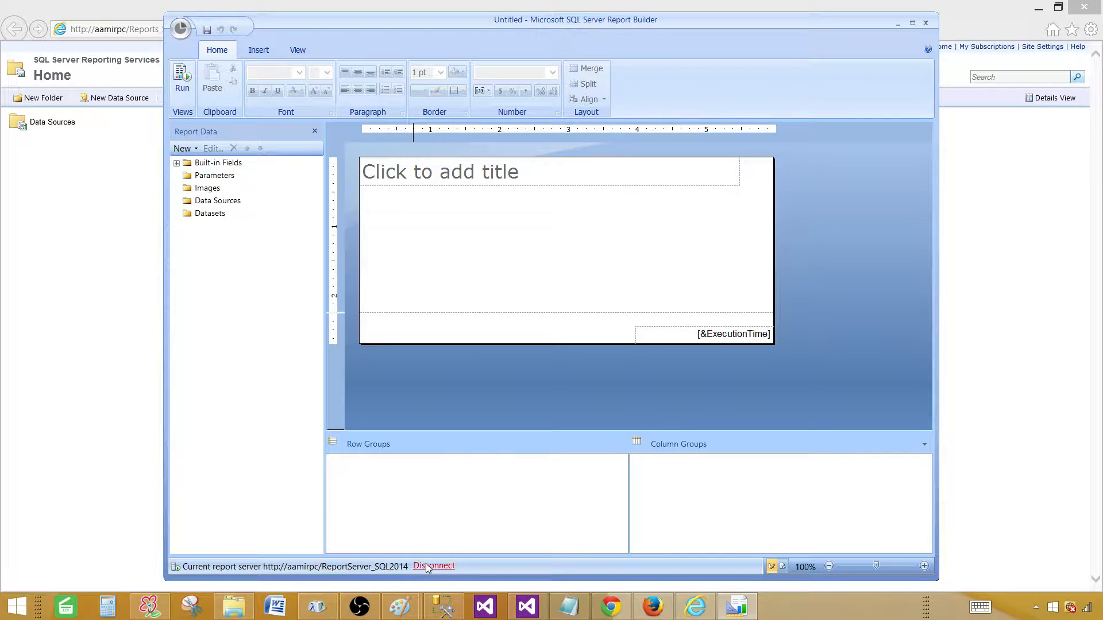
Disconnect from the report server and list the saved aamirpc SQL2014 address.
left_click(433, 565)
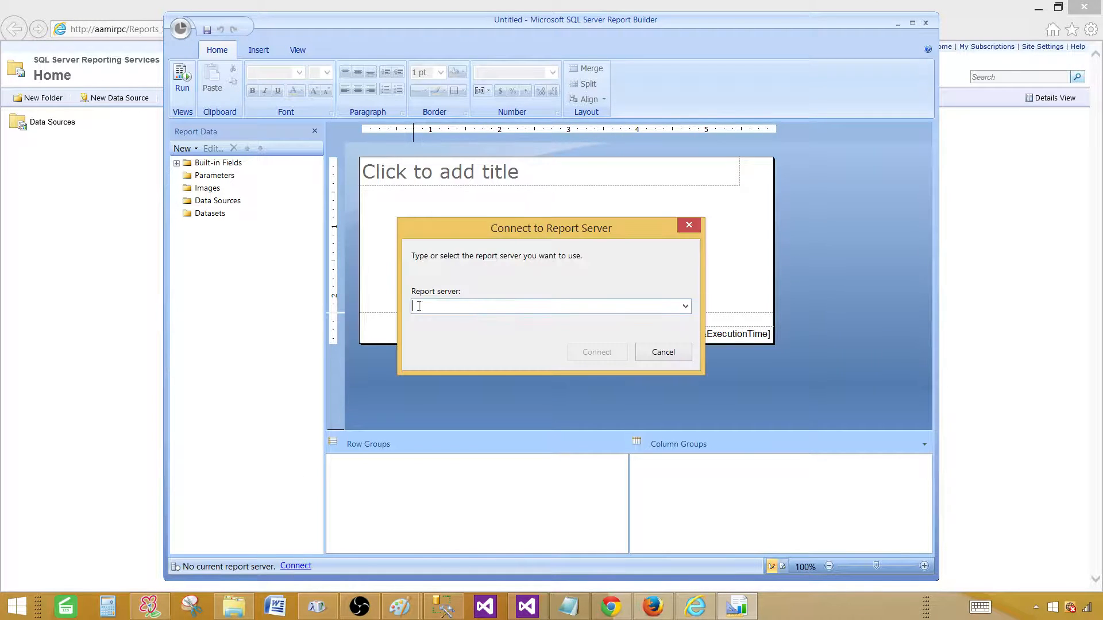
mouse_move(667, 304)
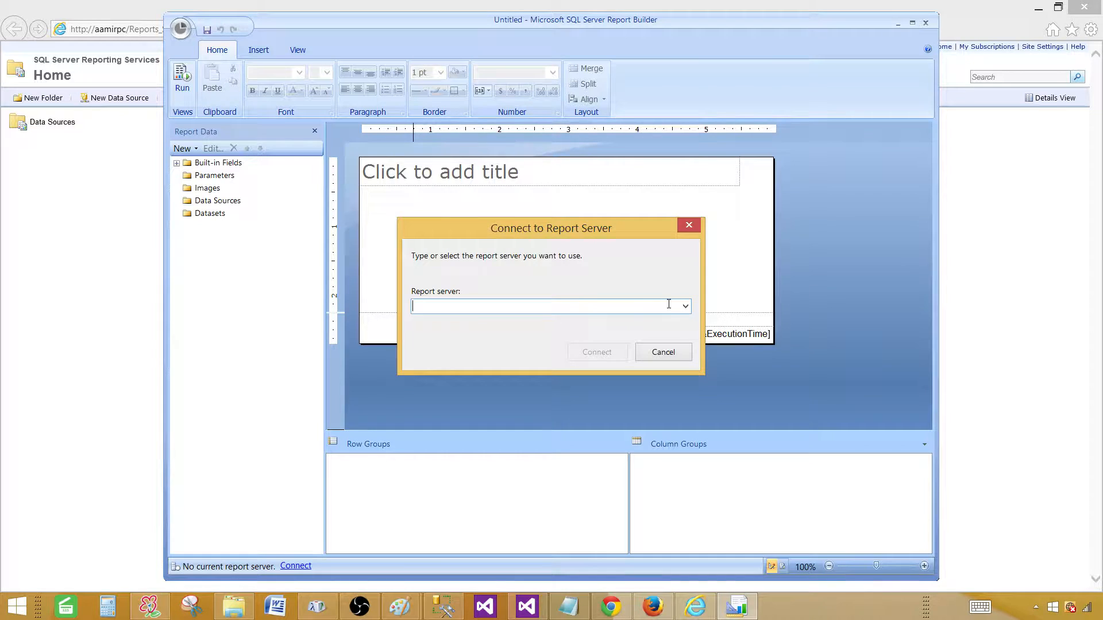
left_click(683, 306)
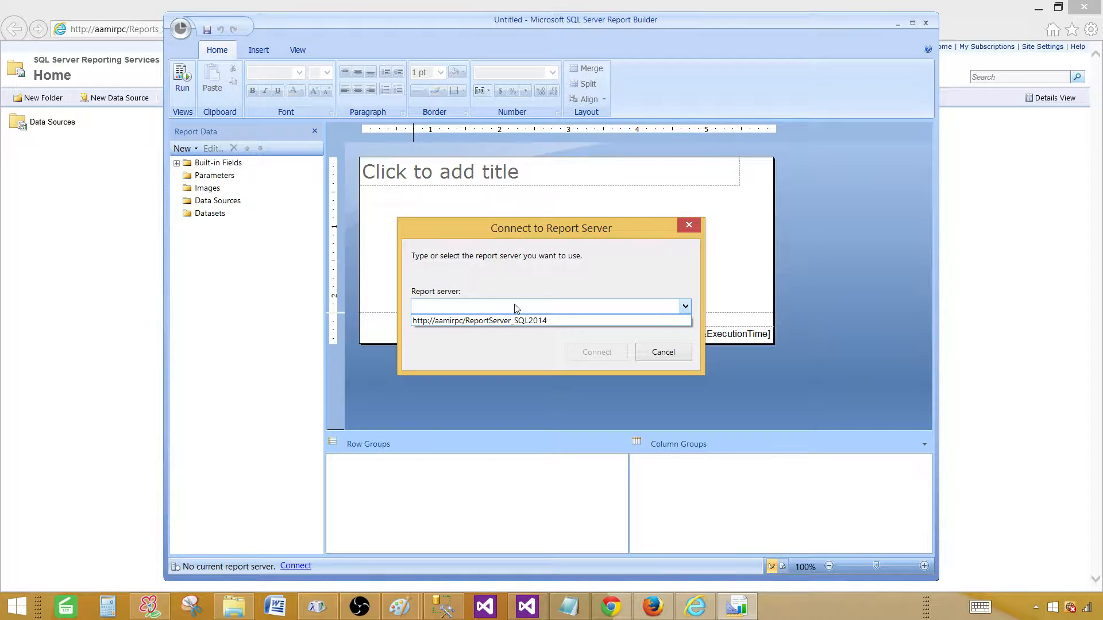
mouse_move(548, 303)
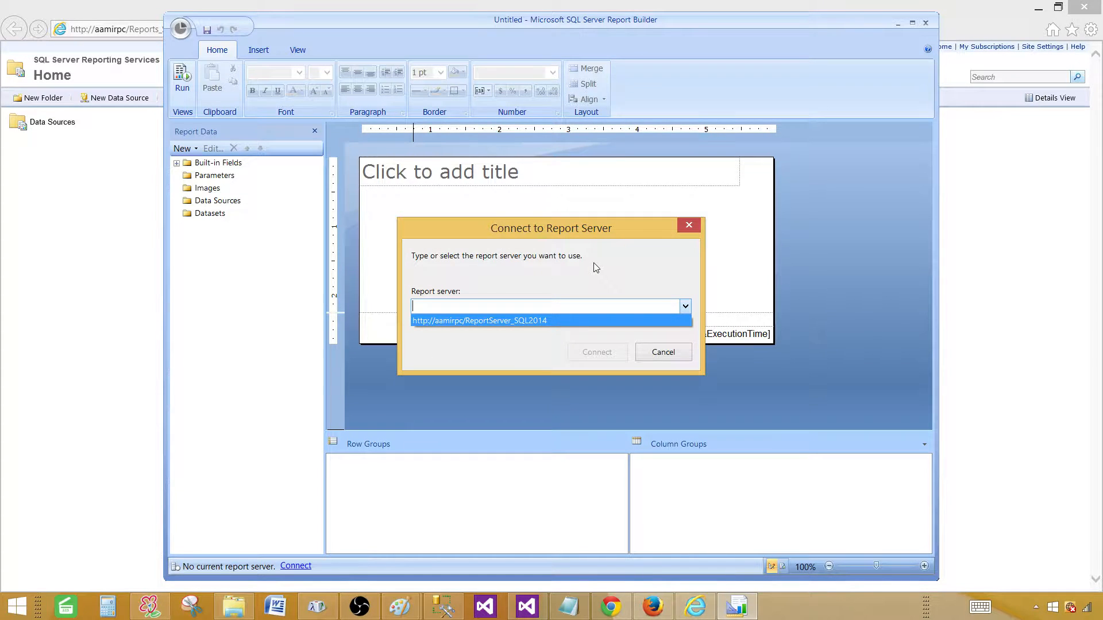
mouse_move(646, 244)
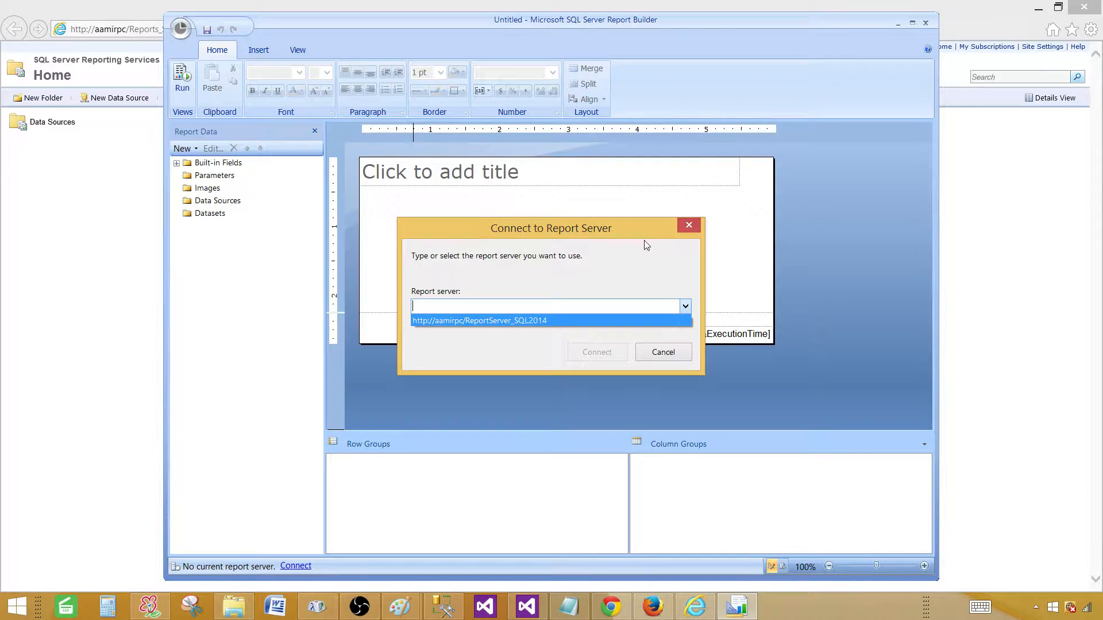
Cancel the Connect to Report Server dialog, leaving the report with no server.
left_click(662, 352)
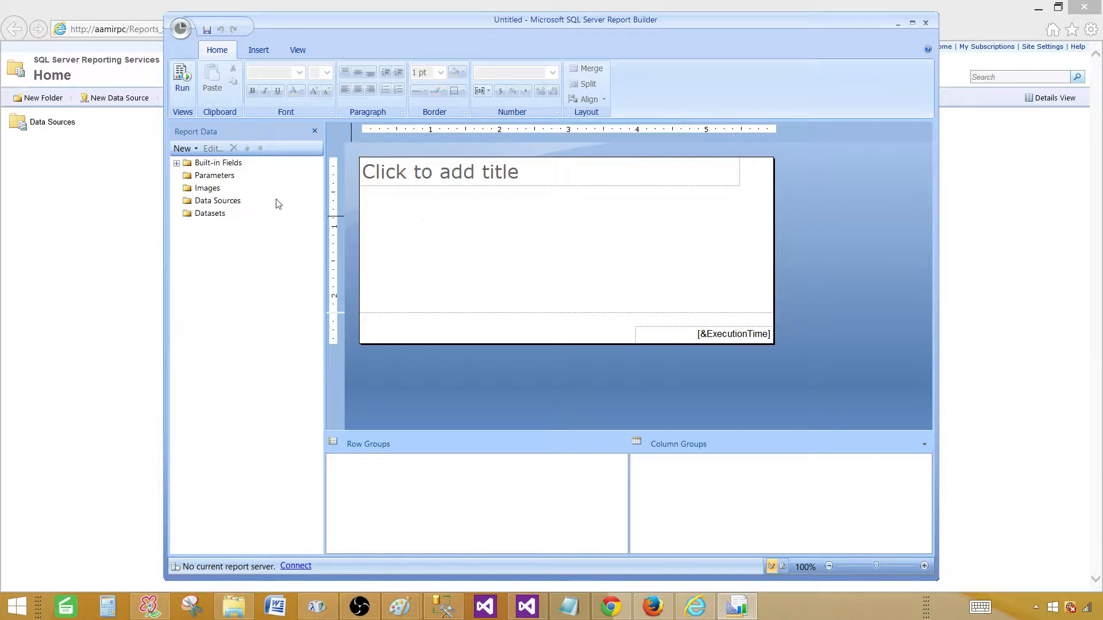
mouse_move(295, 247)
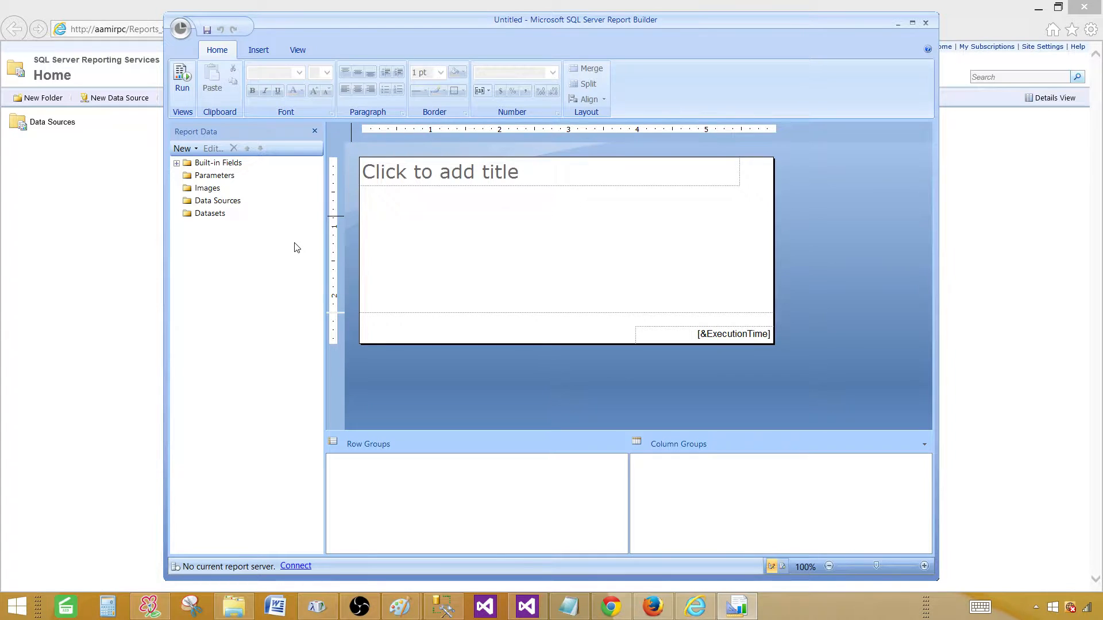
mouse_move(957, 26)
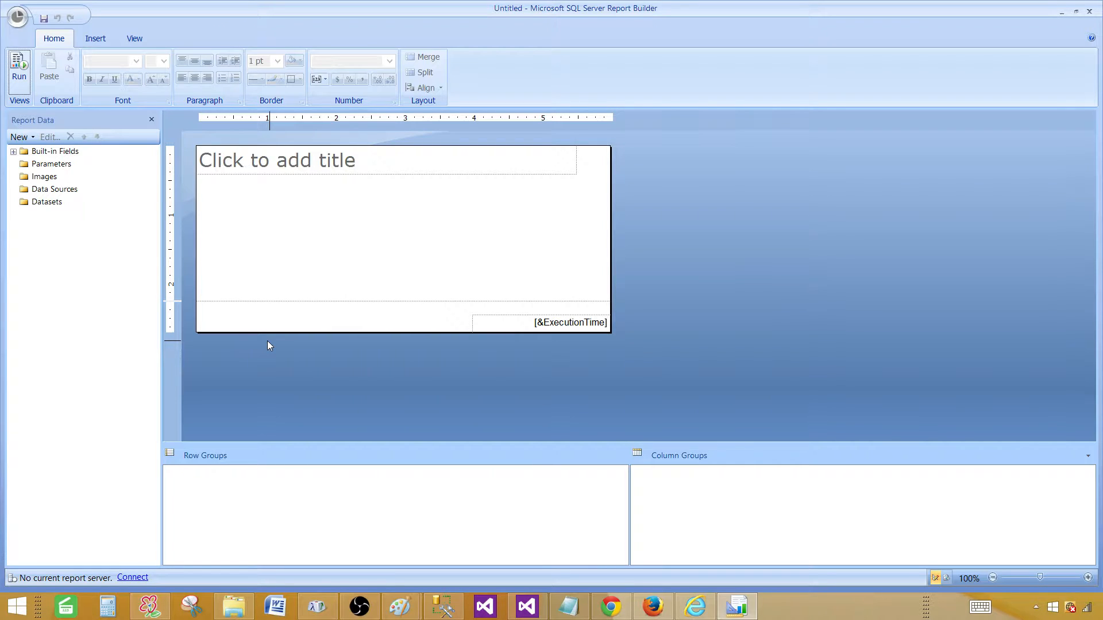
mouse_move(67, 355)
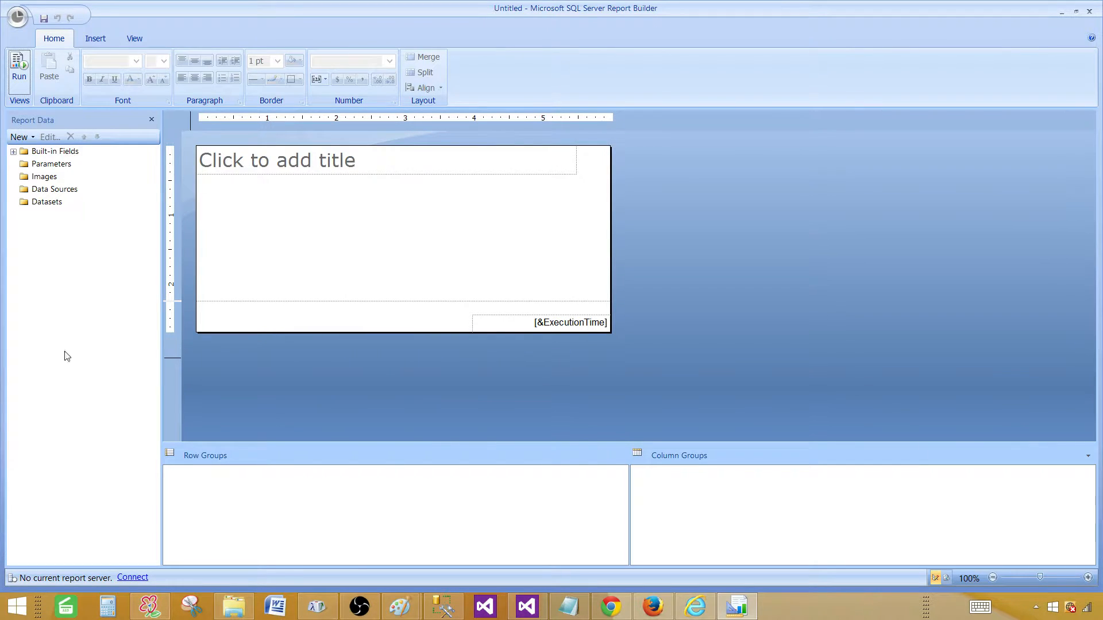
mouse_move(96, 38)
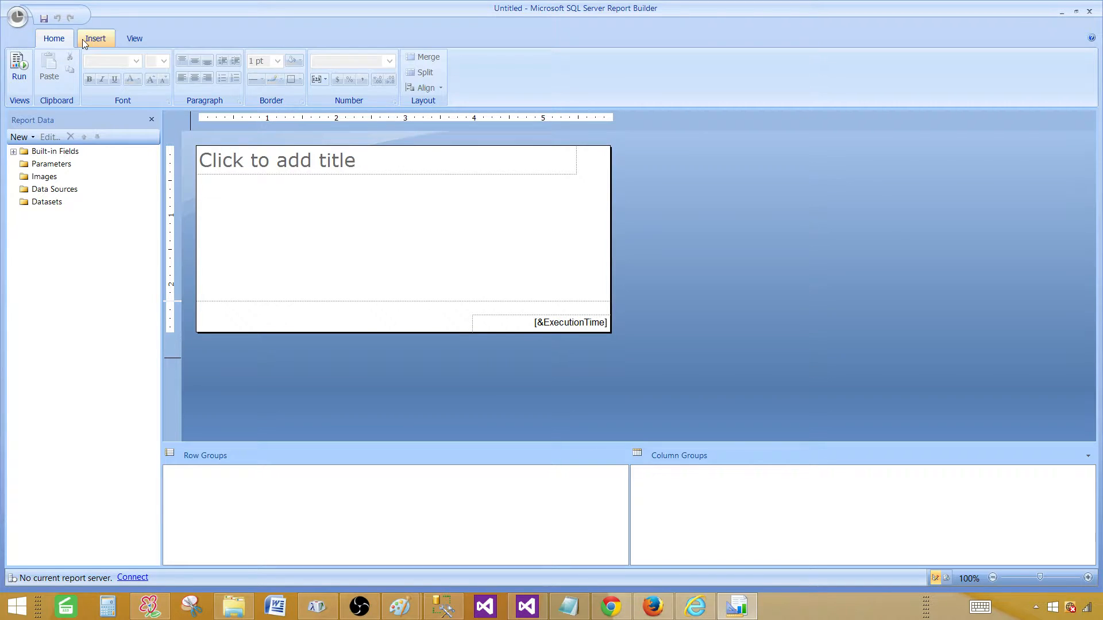
Browse the Insert, View and Home ribbon tabs without changing the blank report.
left_click(133, 38)
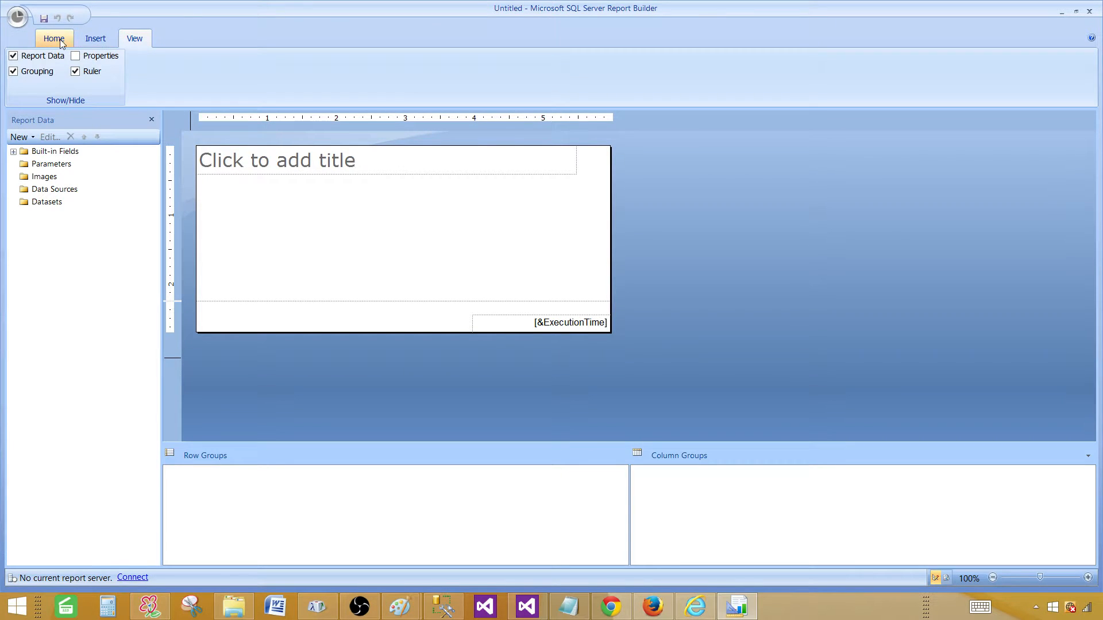
left_click(133, 38)
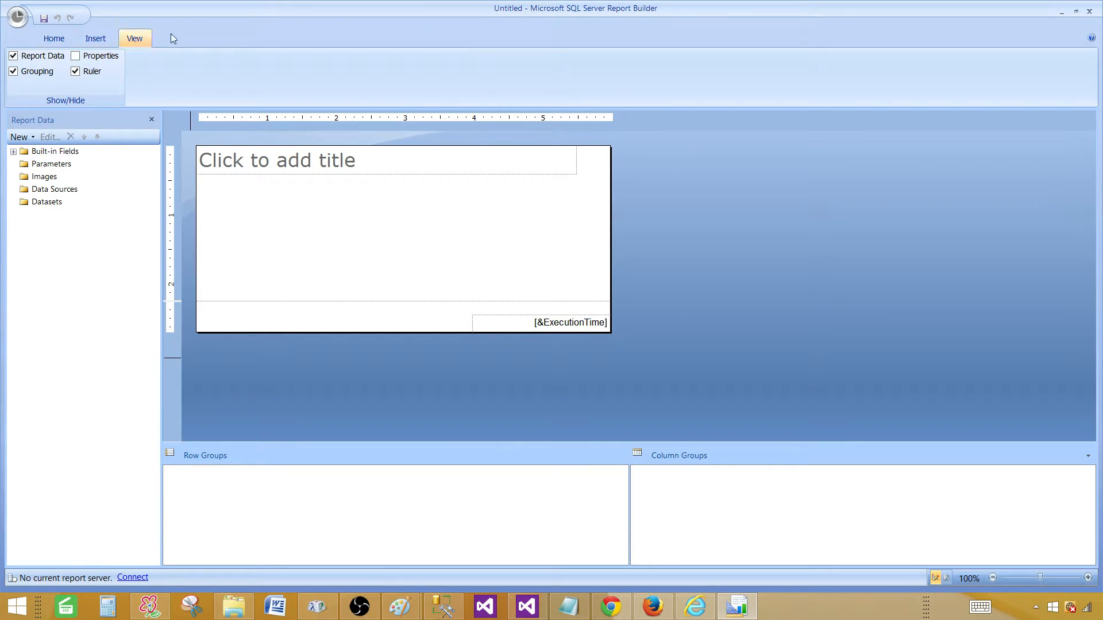
left_click(54, 38)
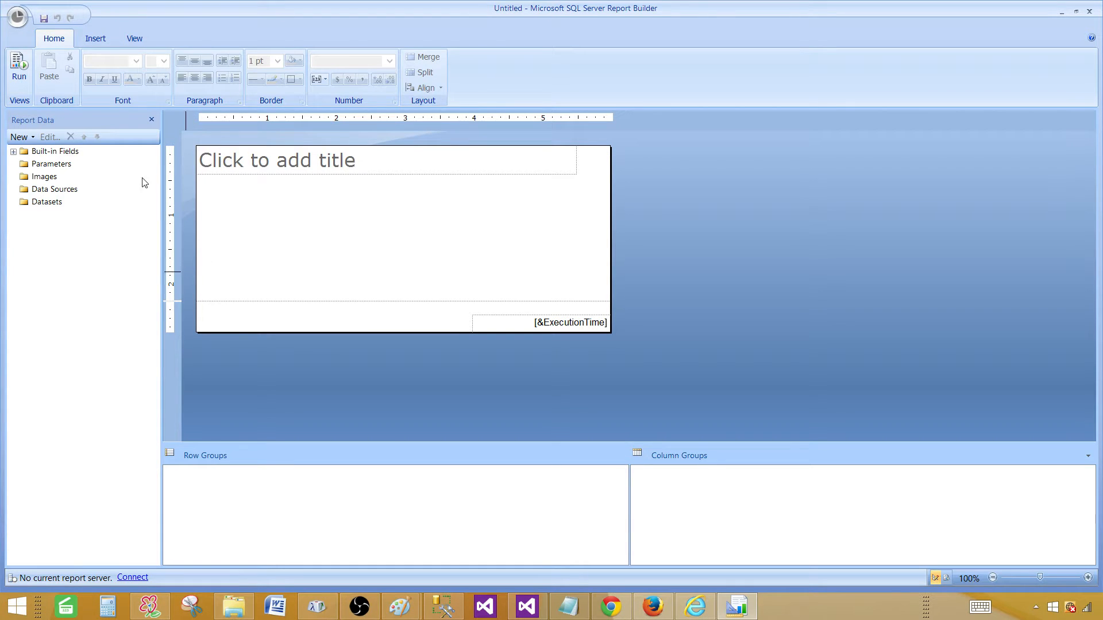
mouse_move(165, 282)
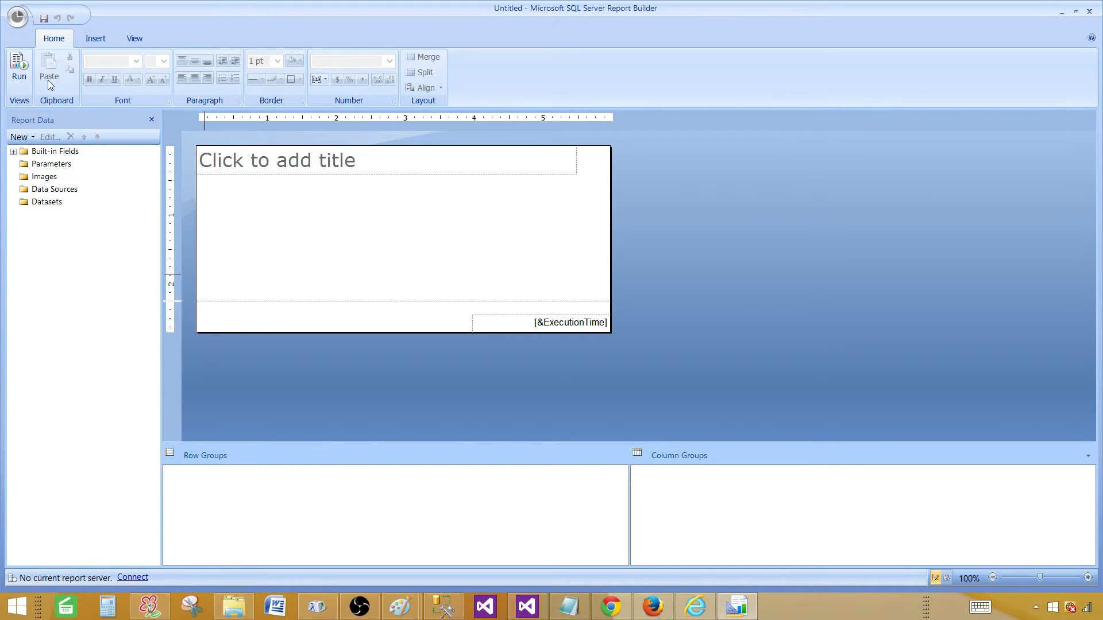
mouse_move(116, 242)
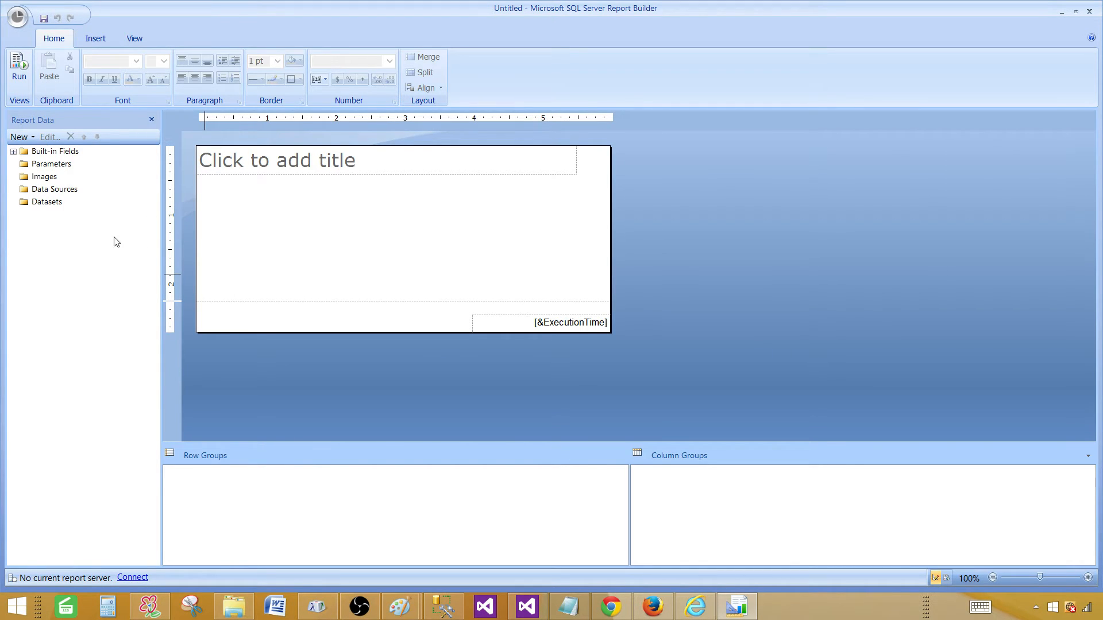
mouse_move(137, 202)
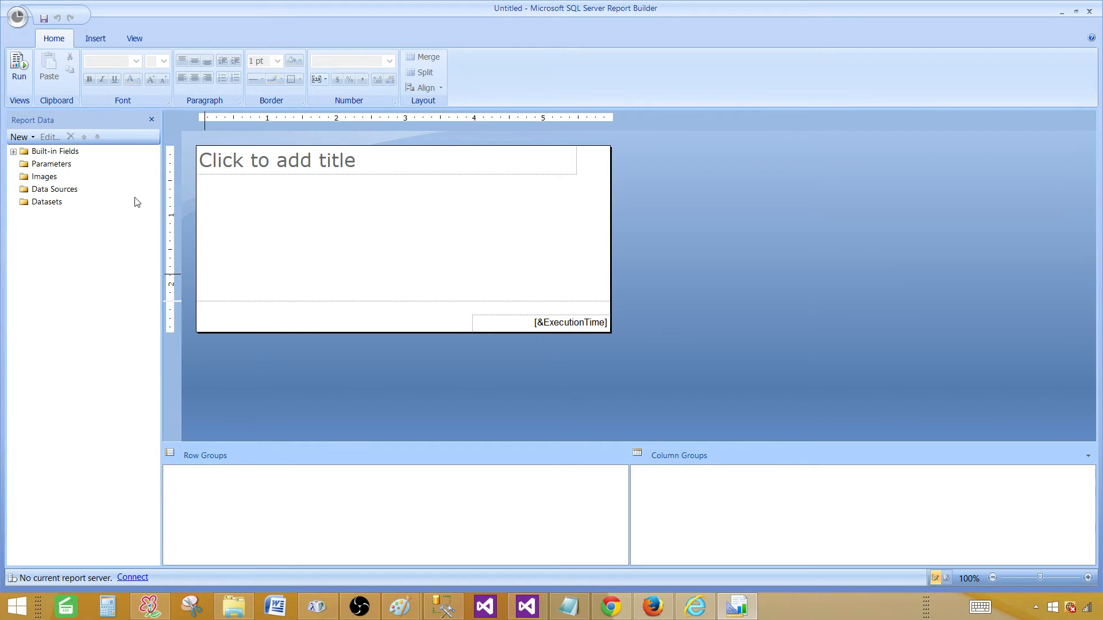
mouse_move(954, 40)
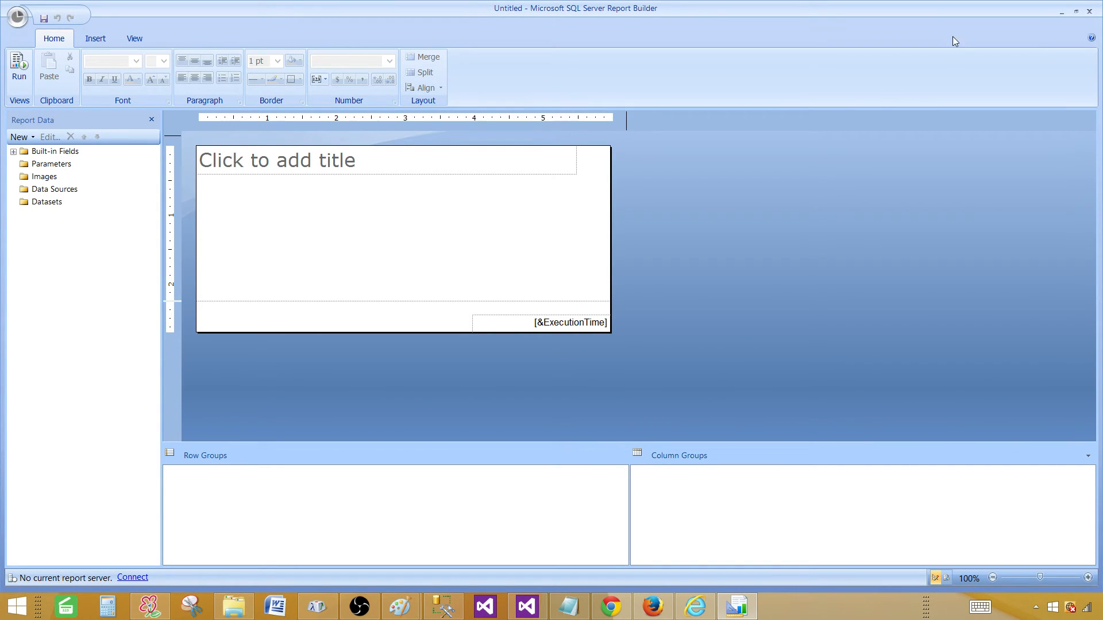
mouse_move(821, 609)
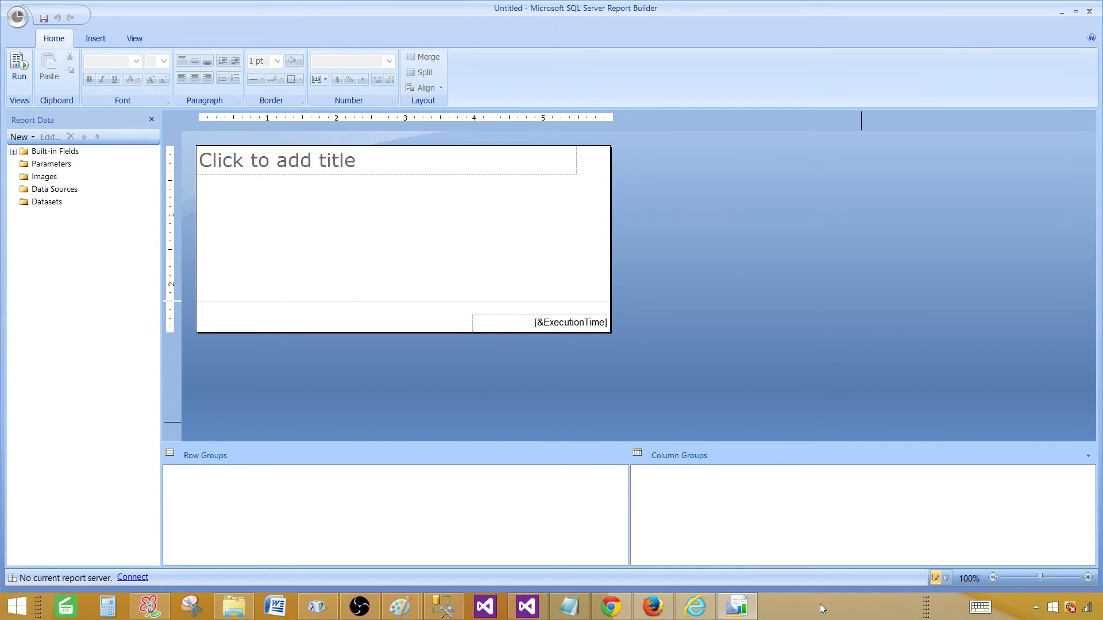